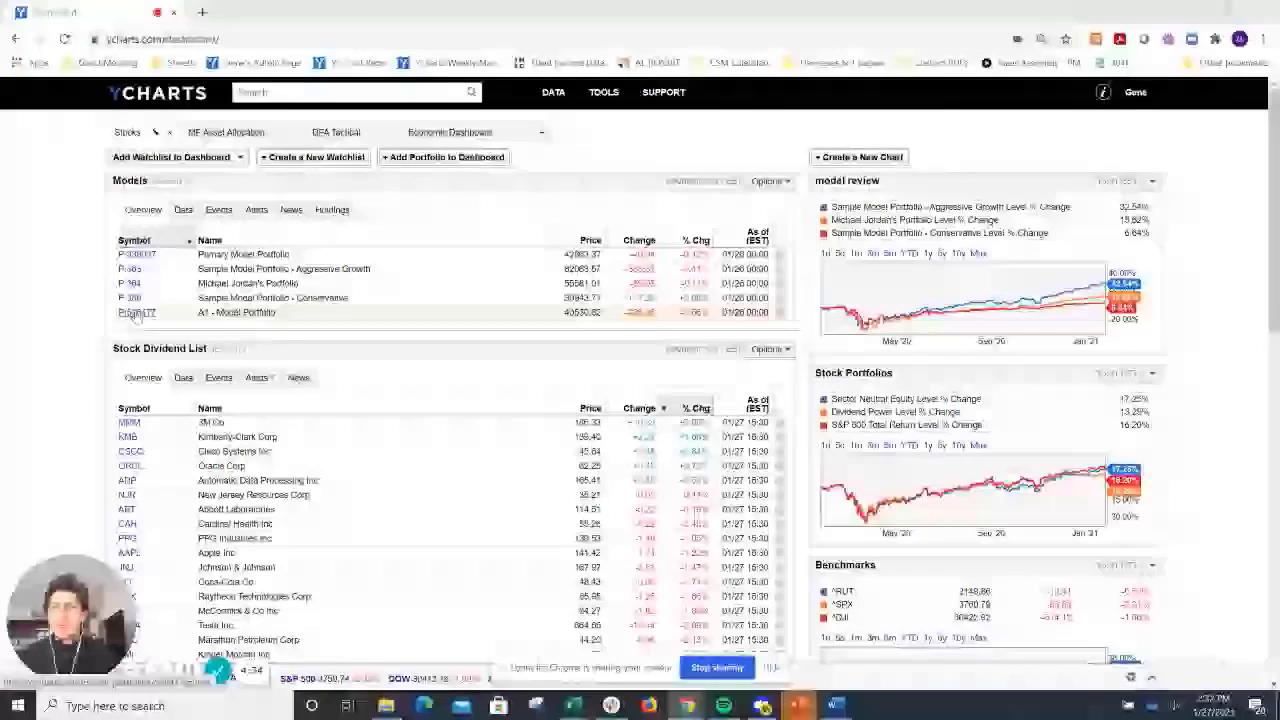
Open the P:528477 A1 - Model Portfolio quote page from the dashboard Models widget.
{"action": "left_click", "coordinate": [136, 312]}
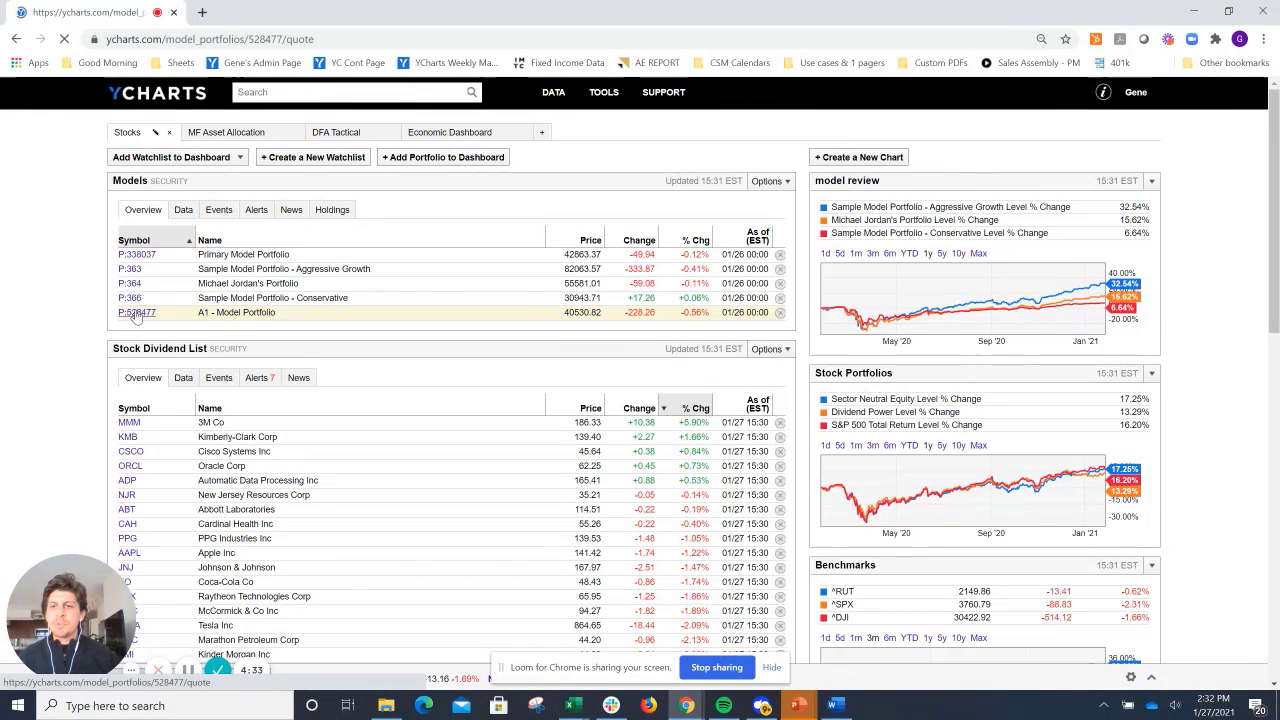
{"action": "left_click", "coordinate": [136, 312]}
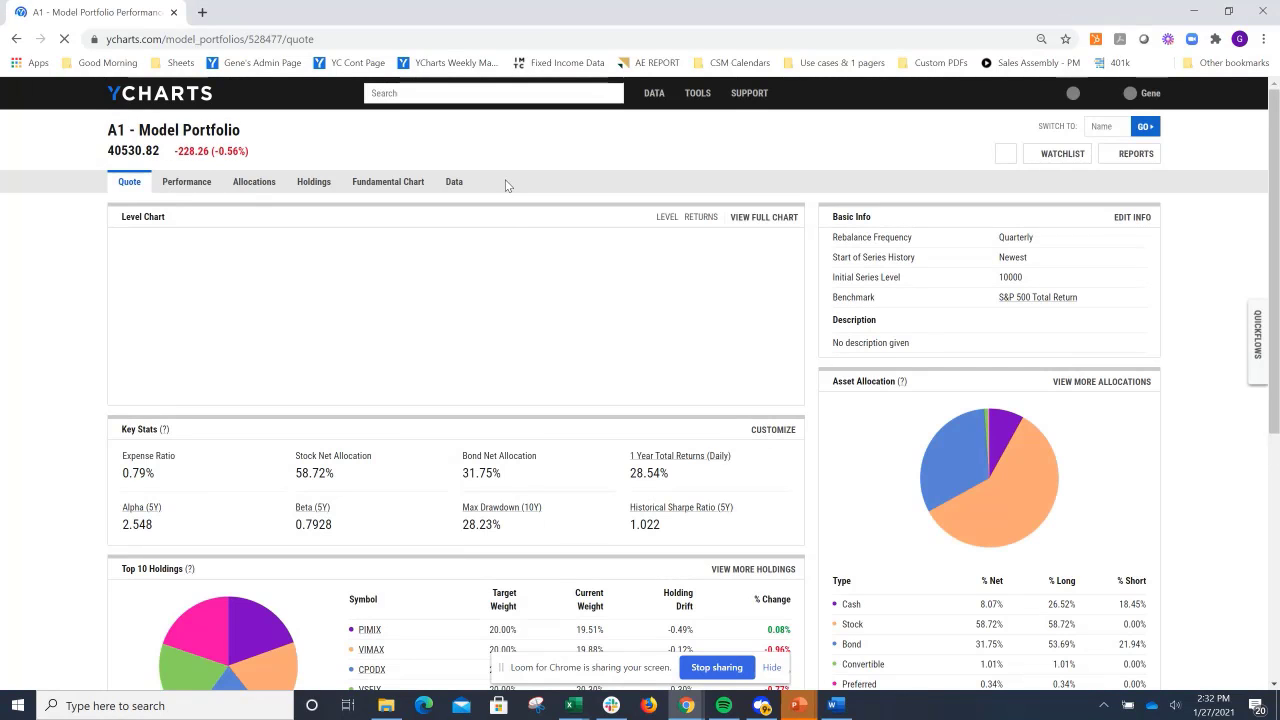
{"action": "left_click", "coordinate": [700, 216]}
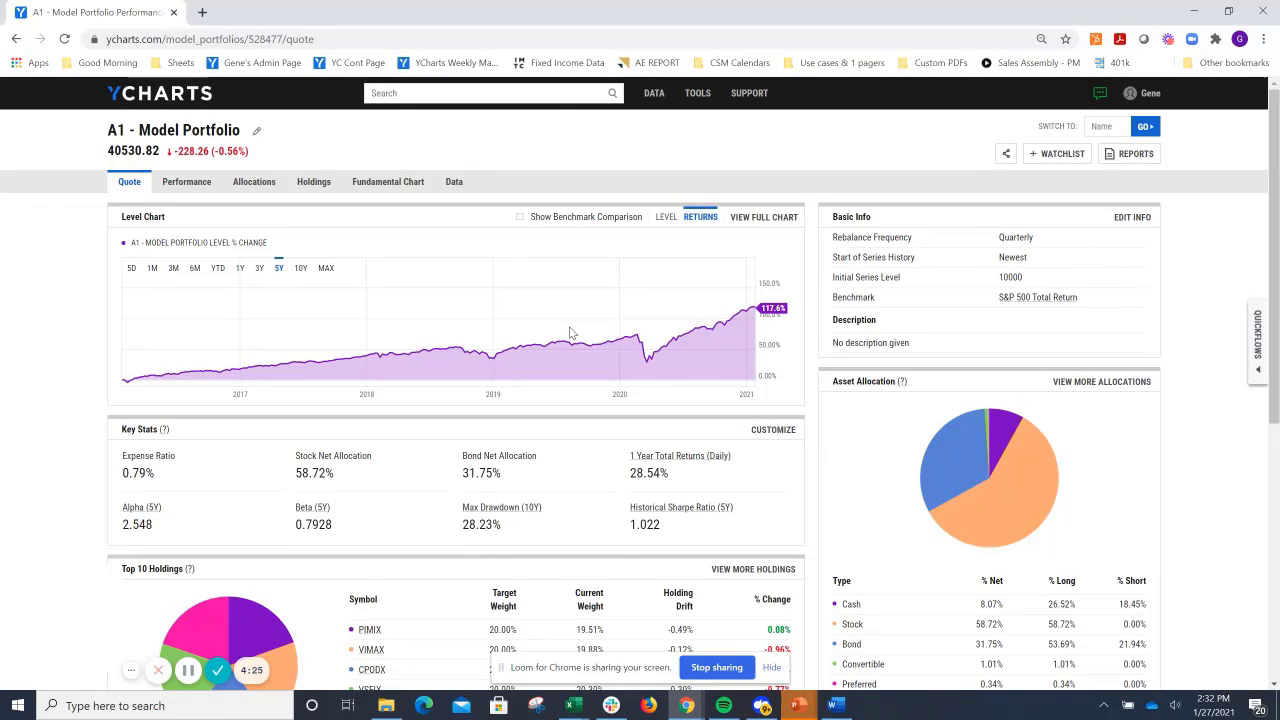
{"action": "mouse_move", "coordinate": [548, 150]}
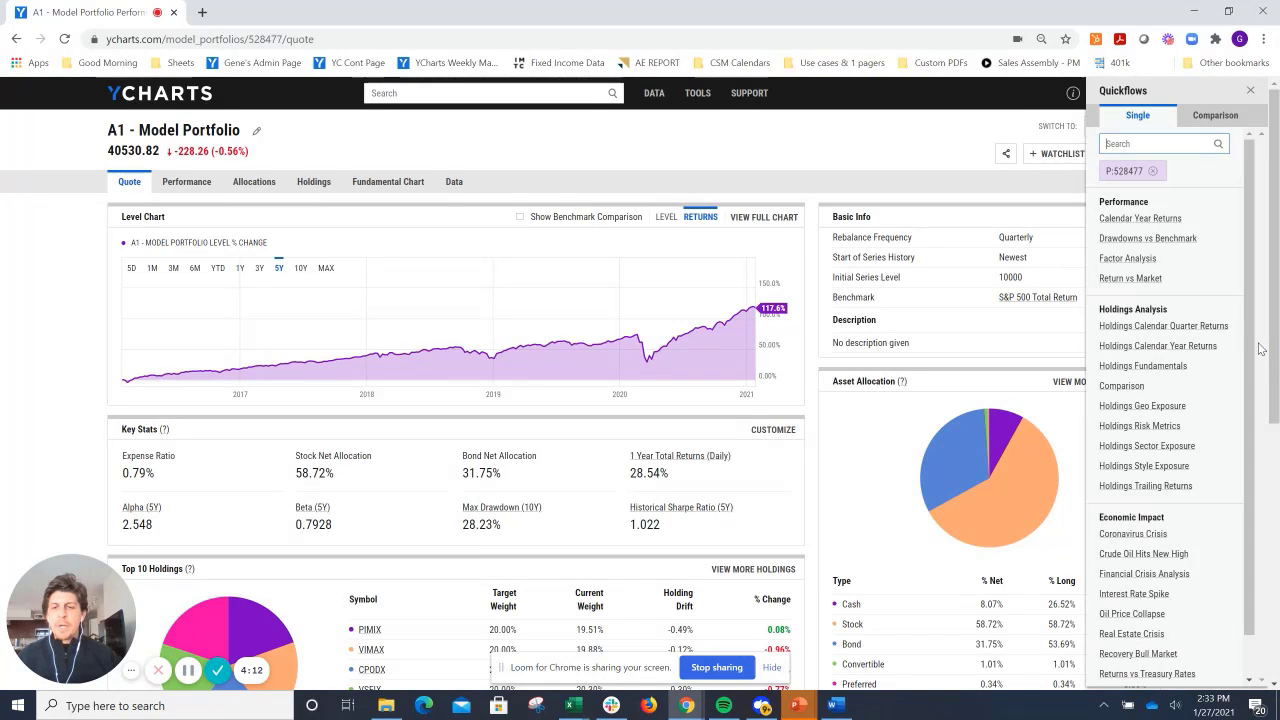
{"action": "mouse_move", "coordinate": [1164, 324]}
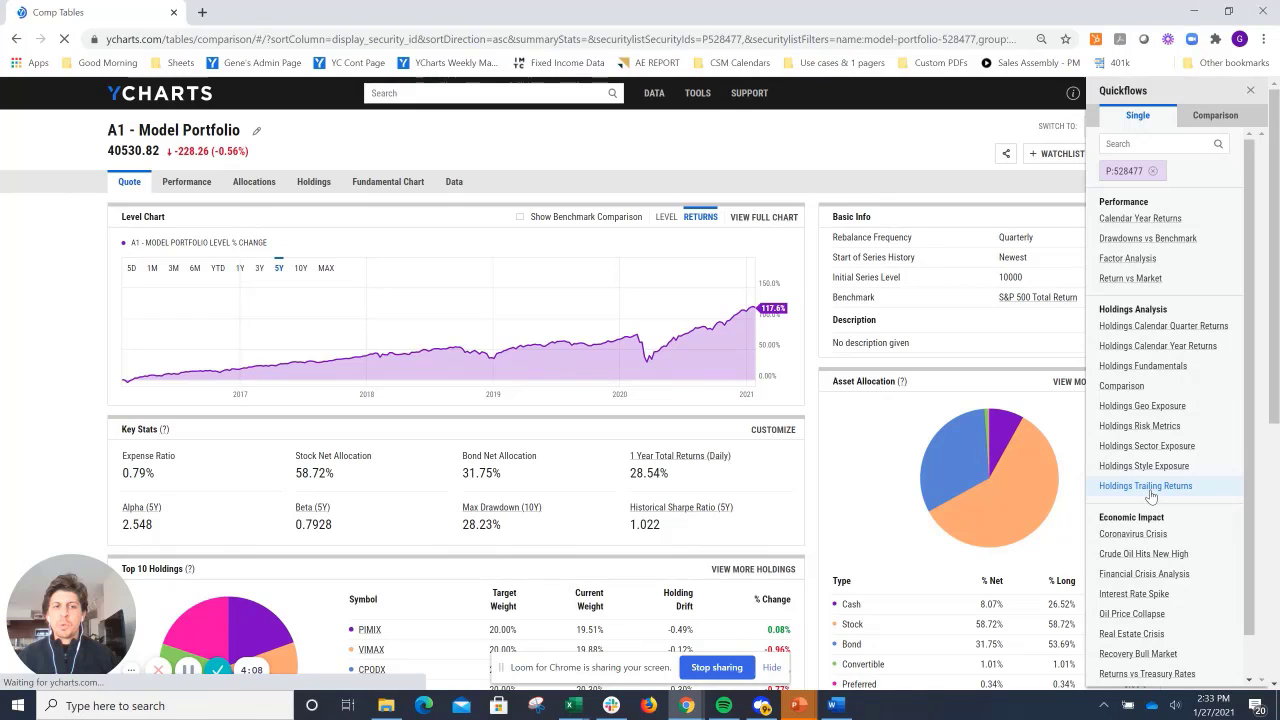
Run the Holdings Trailing Returns quickflow and sort the table by 1-year total return.
{"action": "left_click", "coordinate": [1144, 486]}
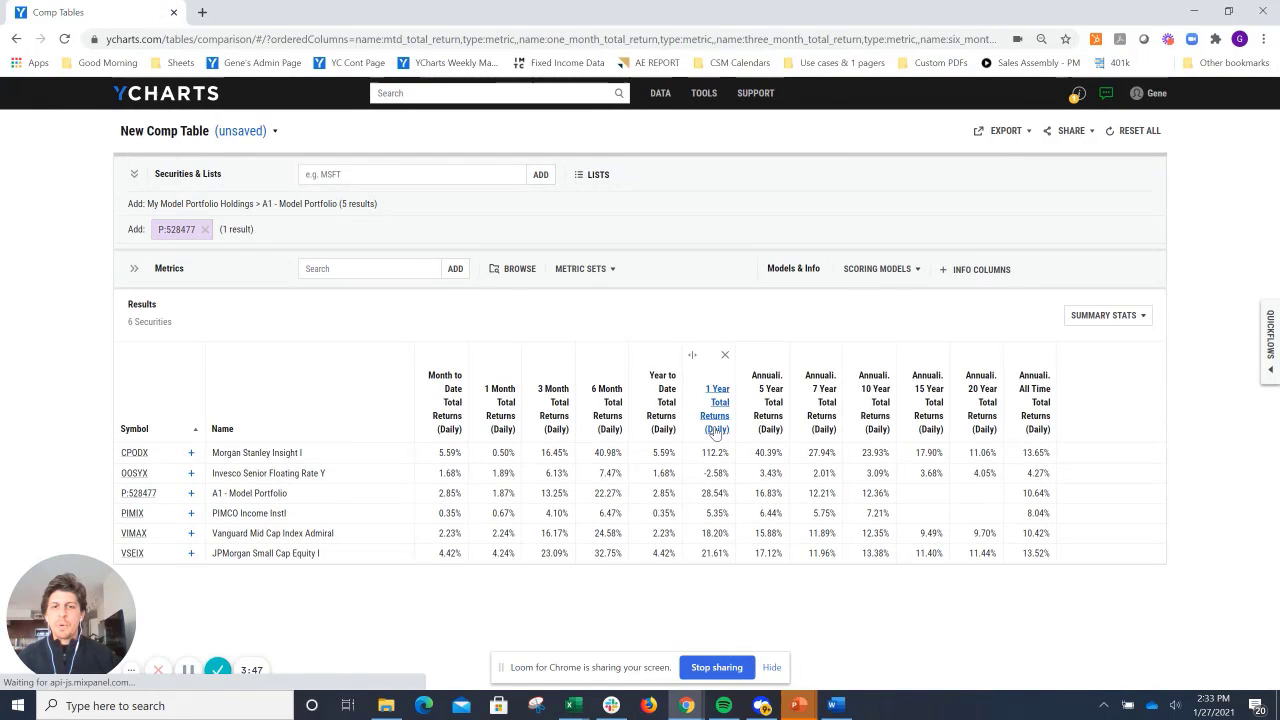
{"action": "left_click", "coordinate": [716, 402]}
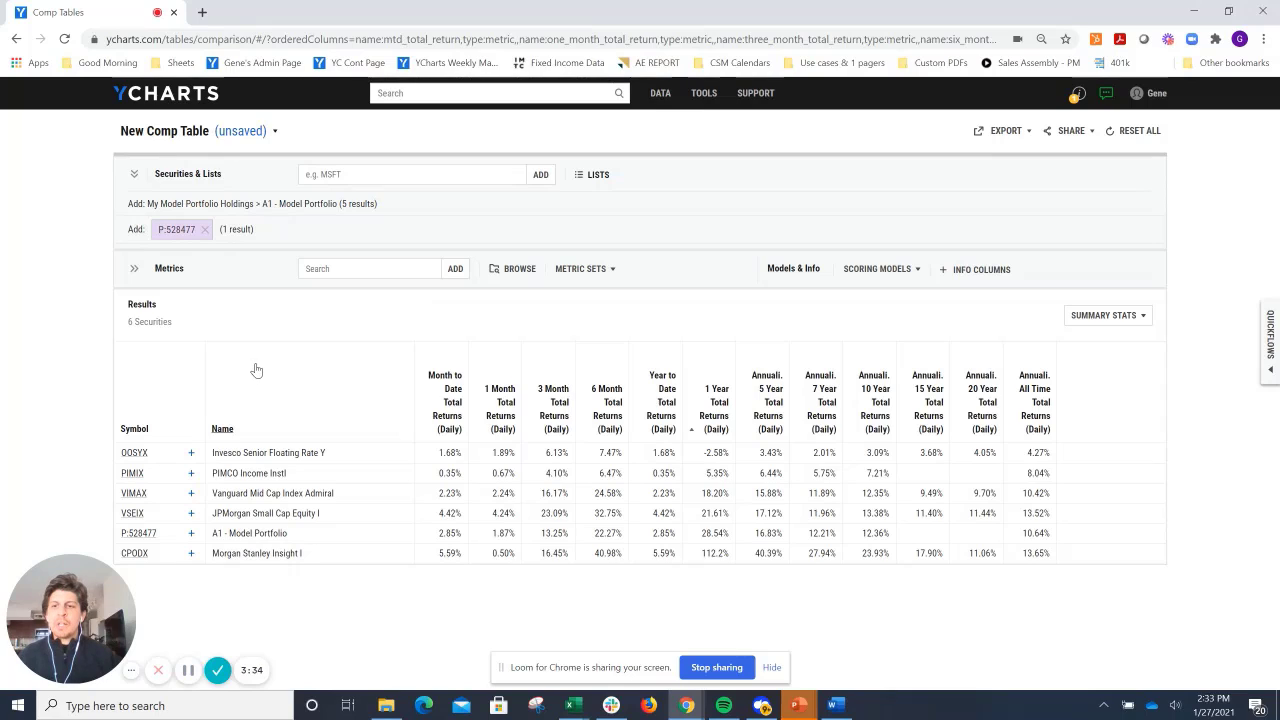
{"action": "mouse_move", "coordinate": [264, 360]}
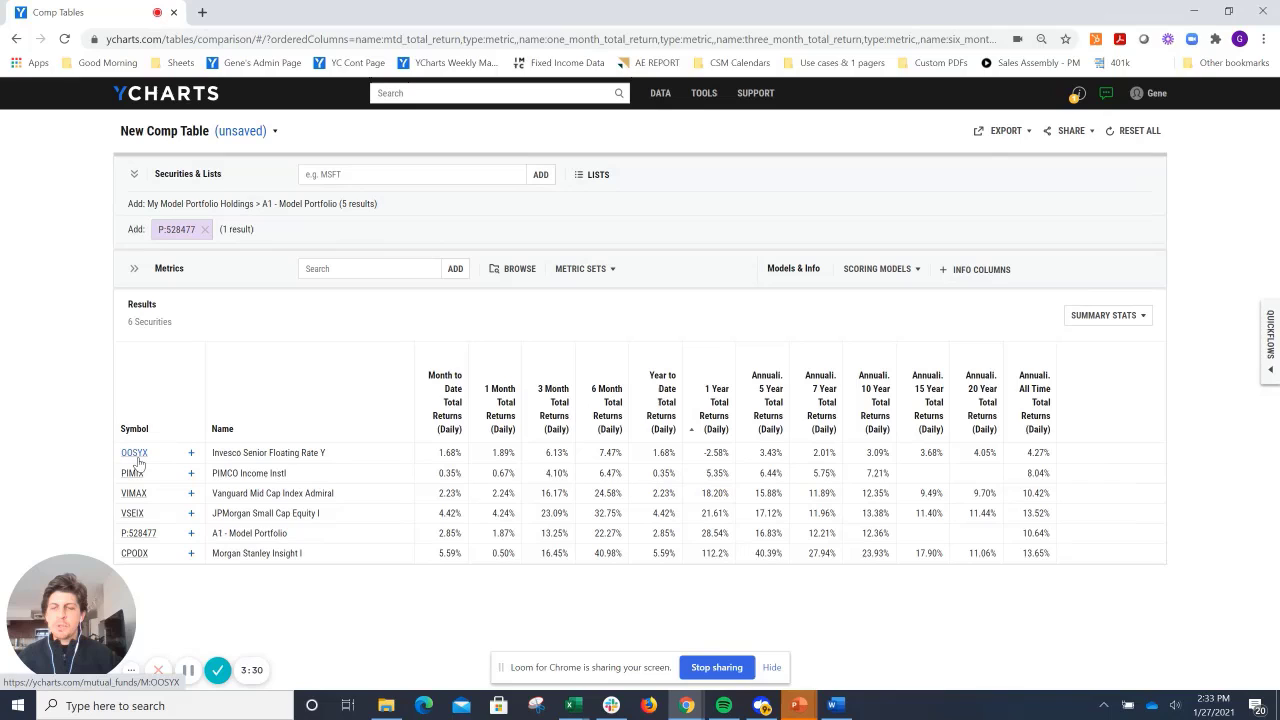
{"action": "mouse_move", "coordinate": [476, 324]}
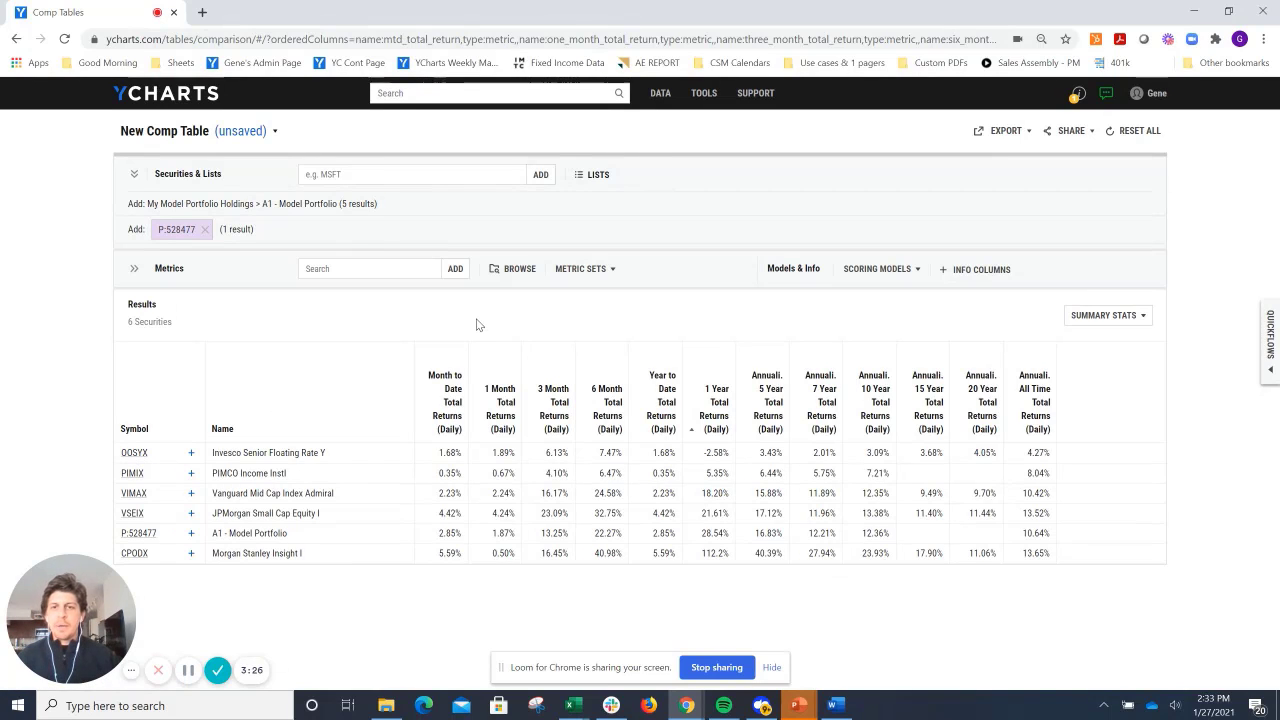
Go to Tools > Fund Screener and begin a new screen from a template.
{"action": "left_click", "coordinate": [704, 94]}
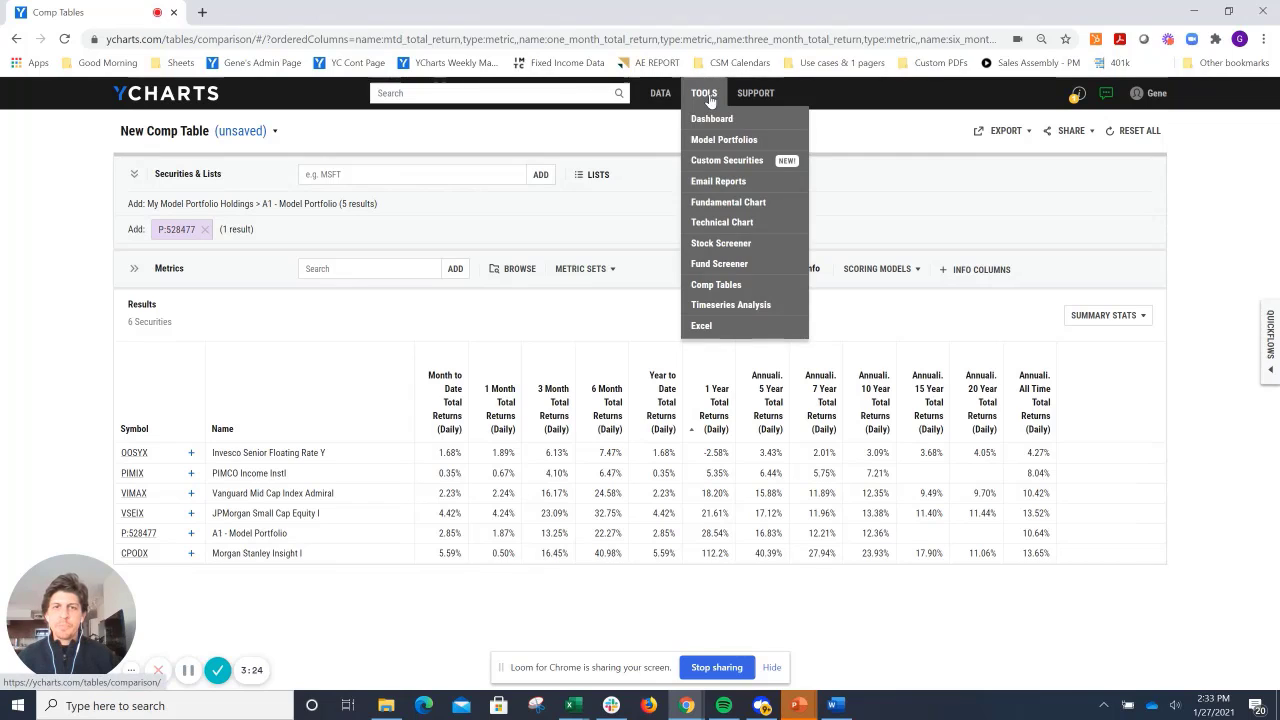
{"action": "mouse_move", "coordinate": [704, 100]}
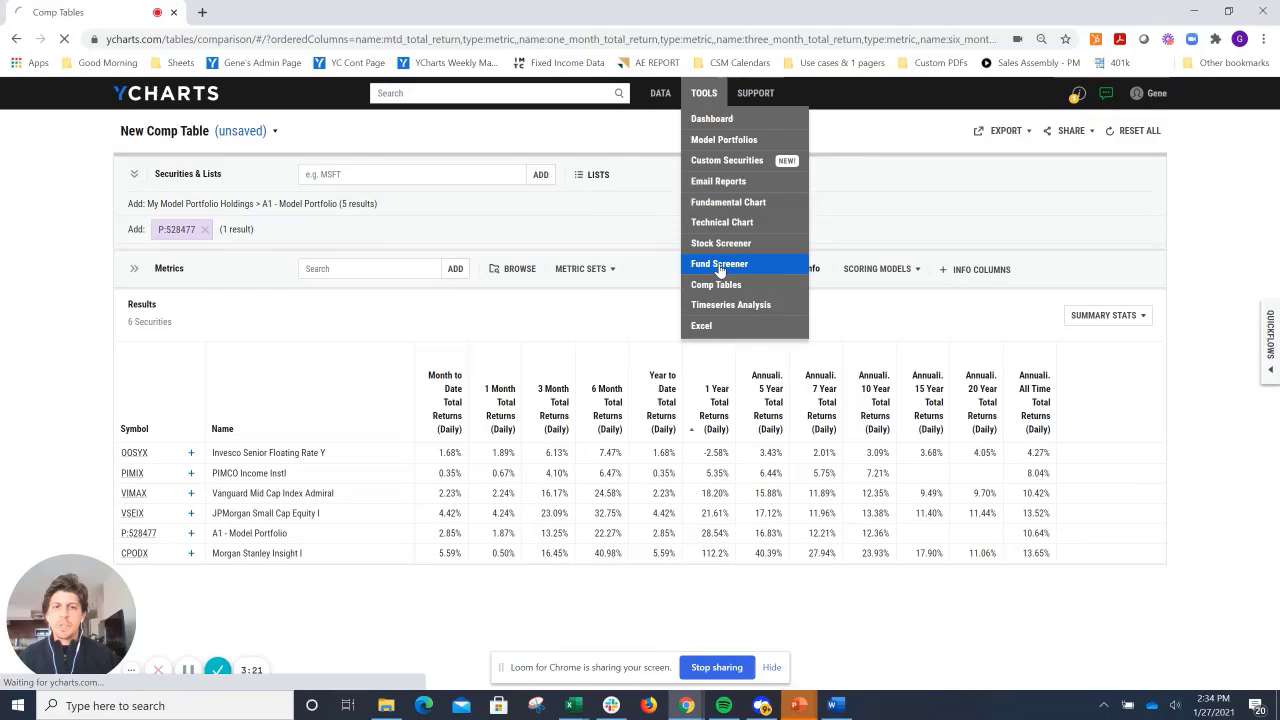
{"action": "left_click", "coordinate": [720, 264]}
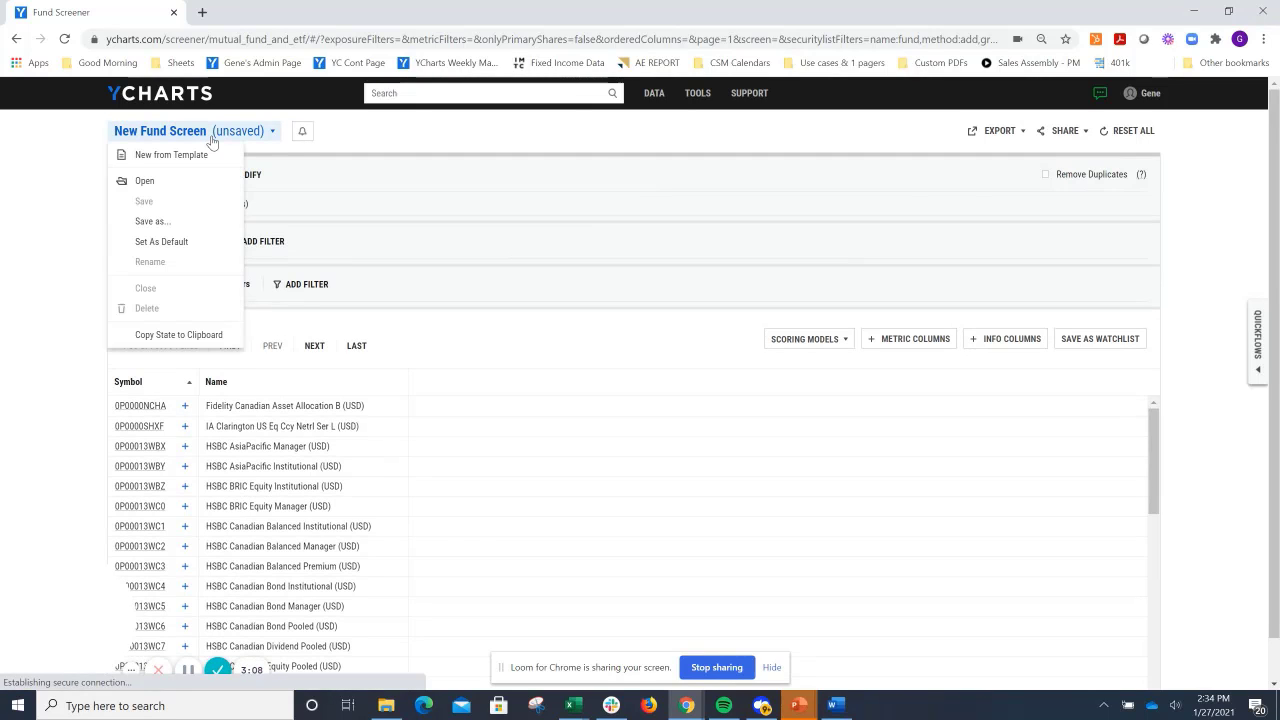
{"action": "mouse_move", "coordinate": [170, 154]}
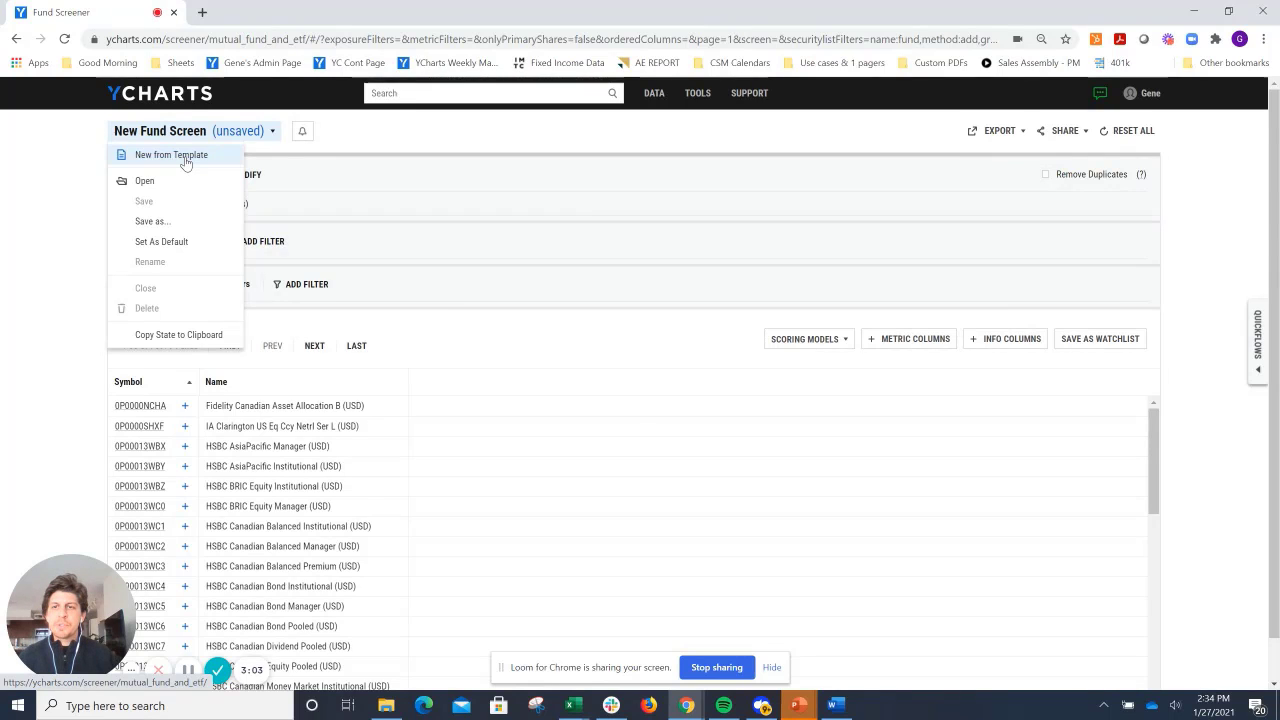
{"action": "left_click", "coordinate": [170, 154]}
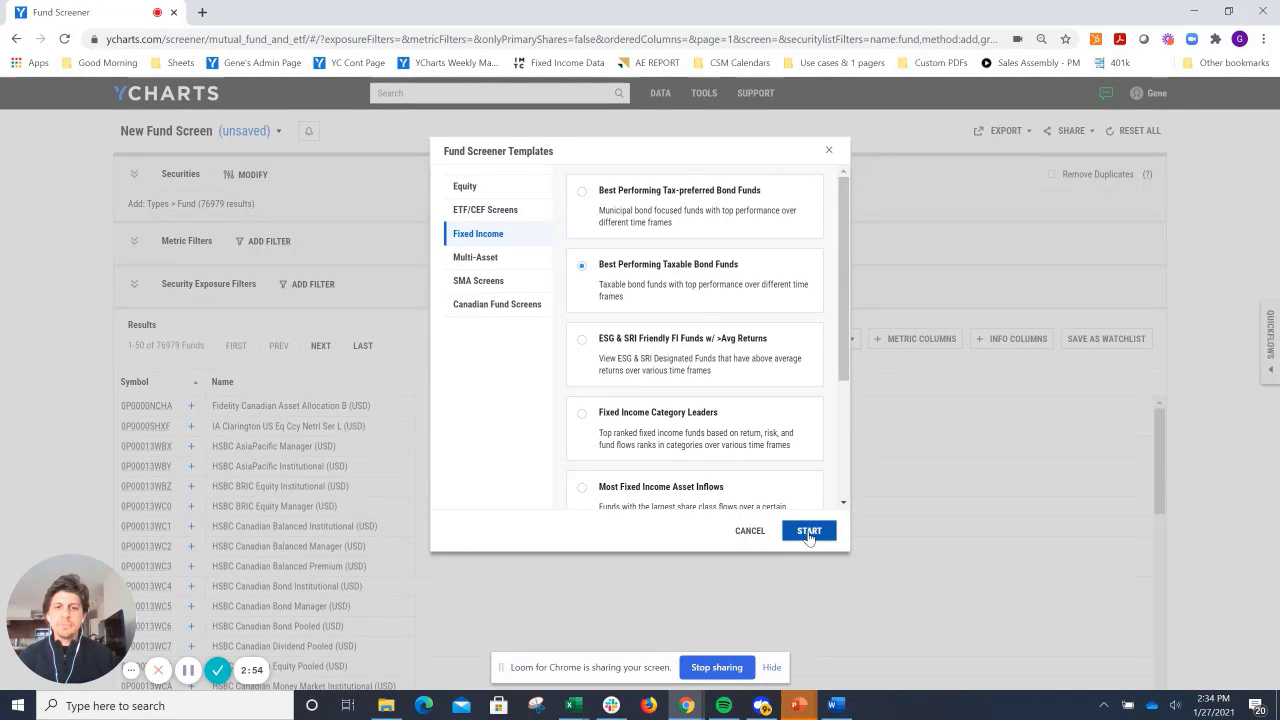
Start the taxable bond template, then filter securities to US Fund Category 'Bank Loan', giving 4 results.
{"action": "left_click", "coordinate": [808, 530]}
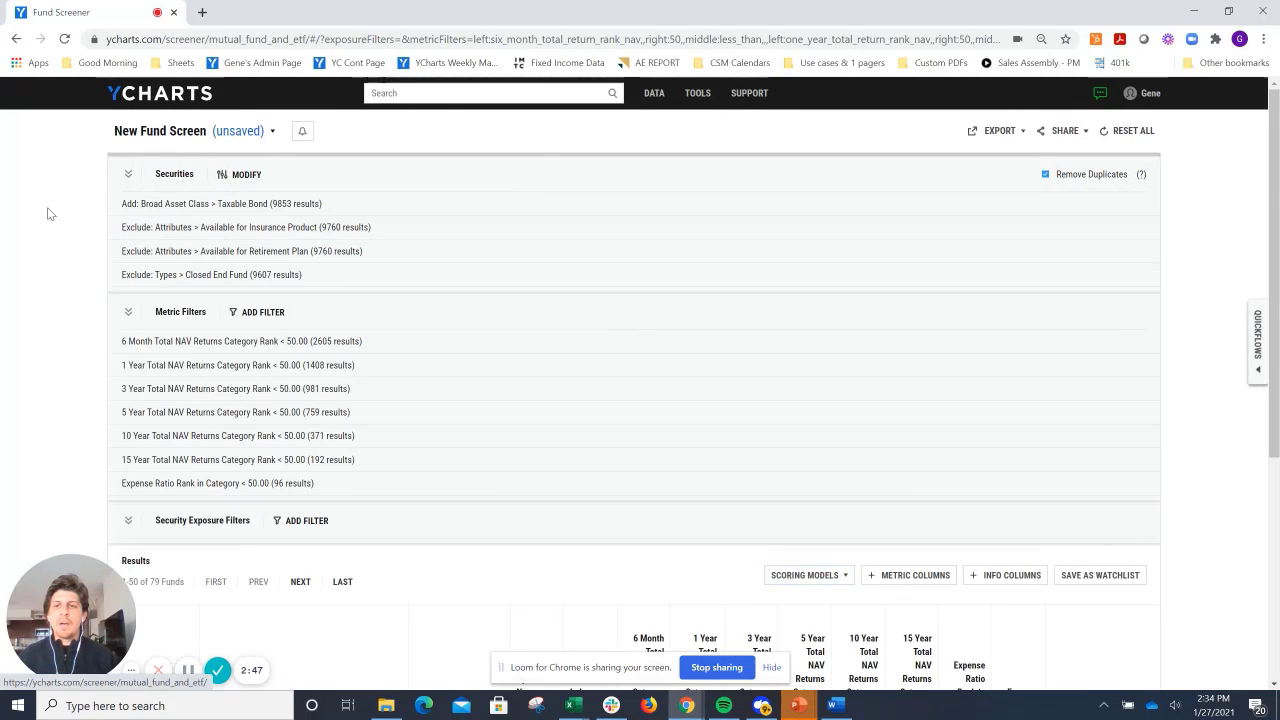
{"action": "mouse_move", "coordinate": [240, 174]}
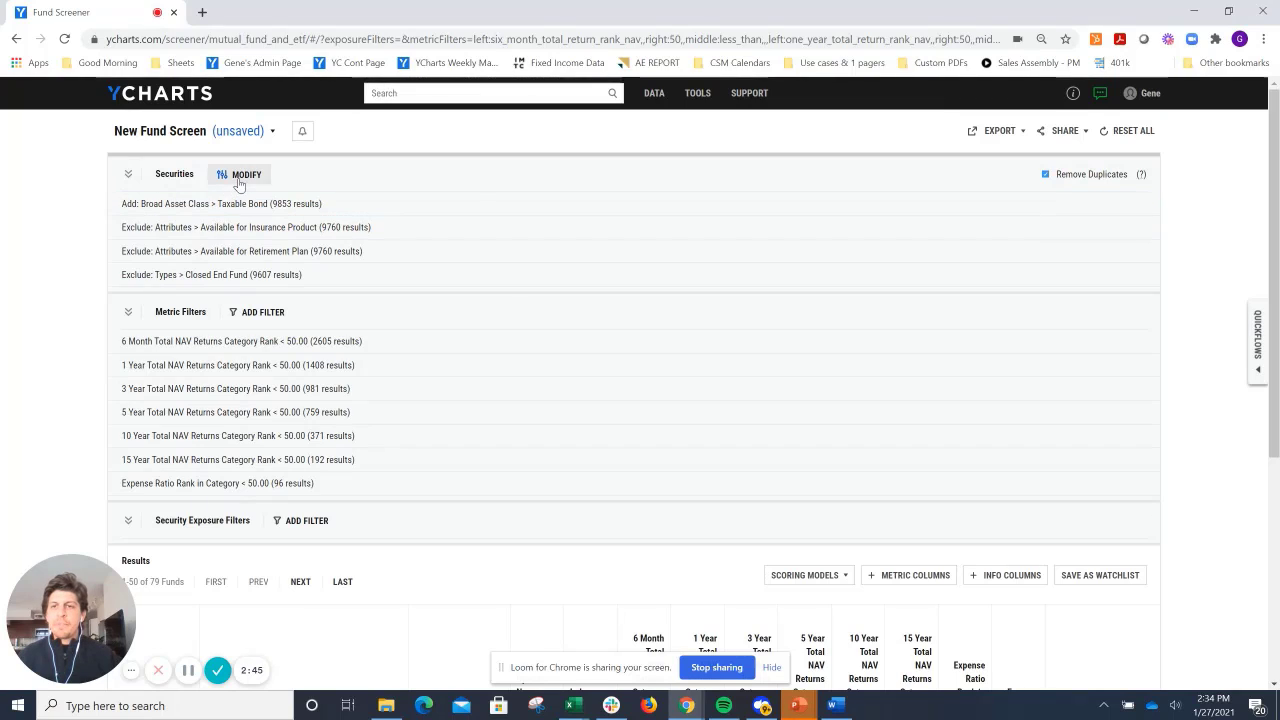
{"action": "left_click", "coordinate": [246, 174]}
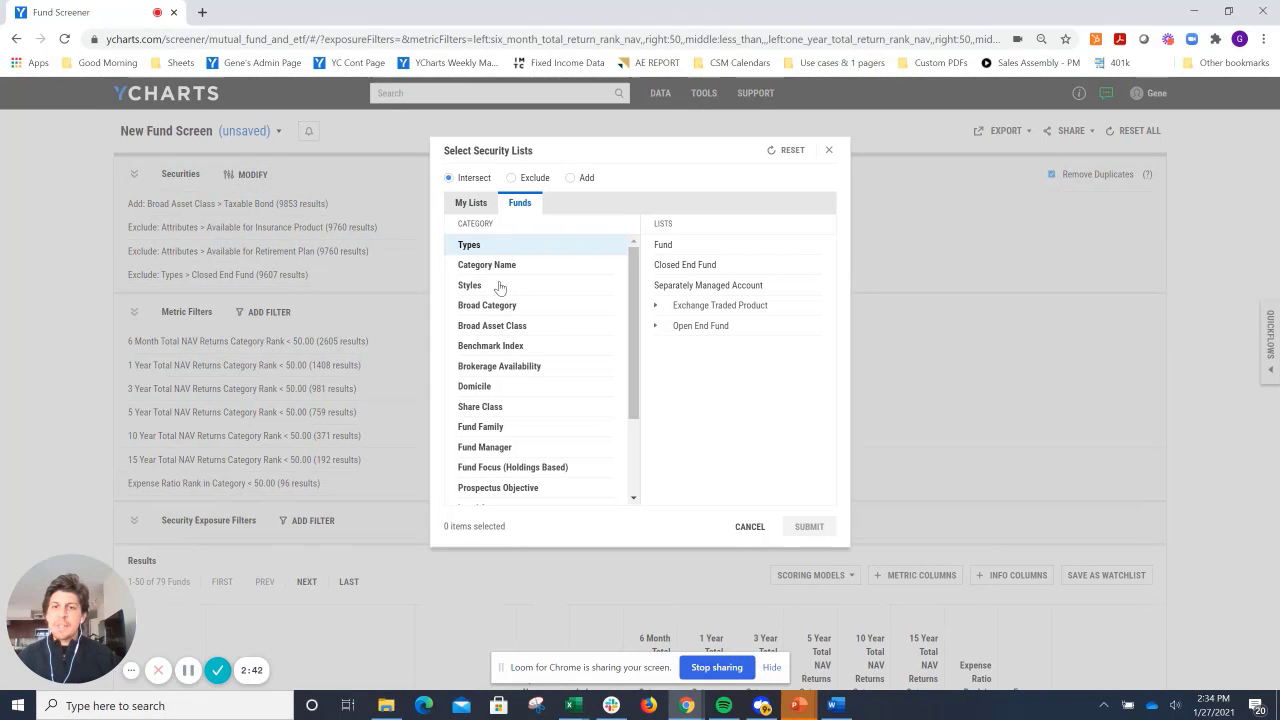
{"action": "left_click", "coordinate": [488, 264]}
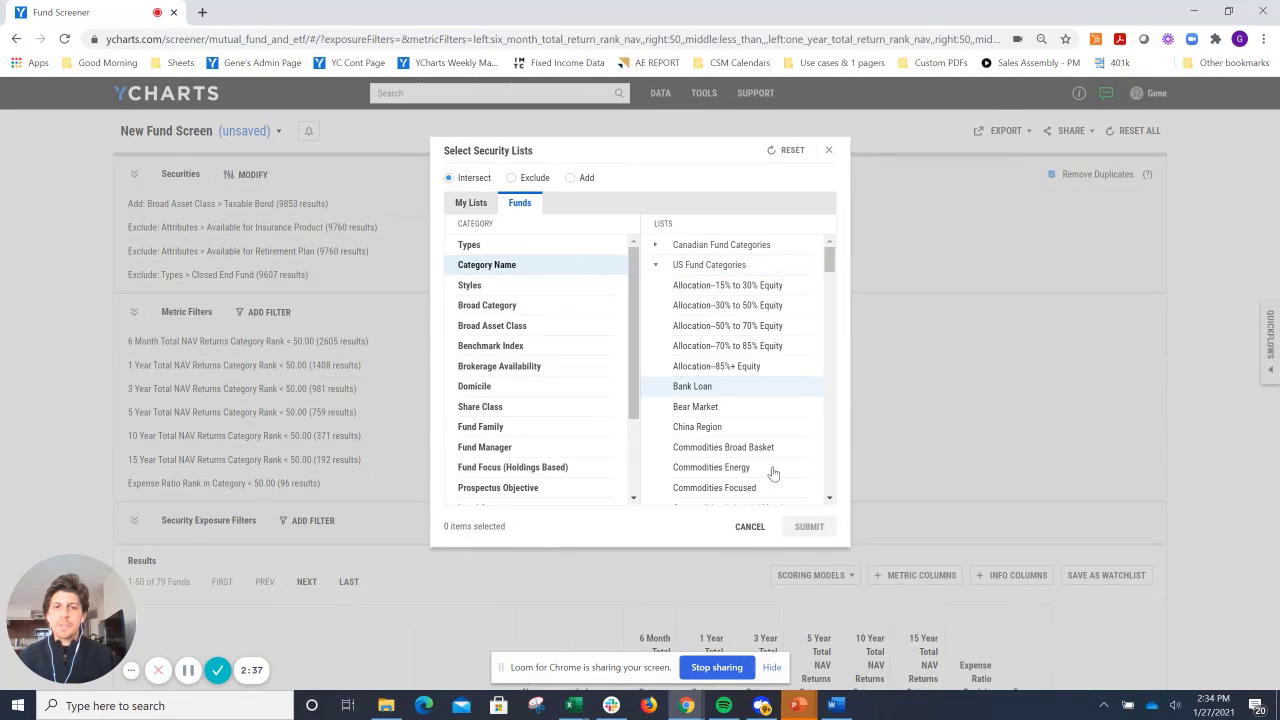
{"action": "left_click", "coordinate": [692, 386]}
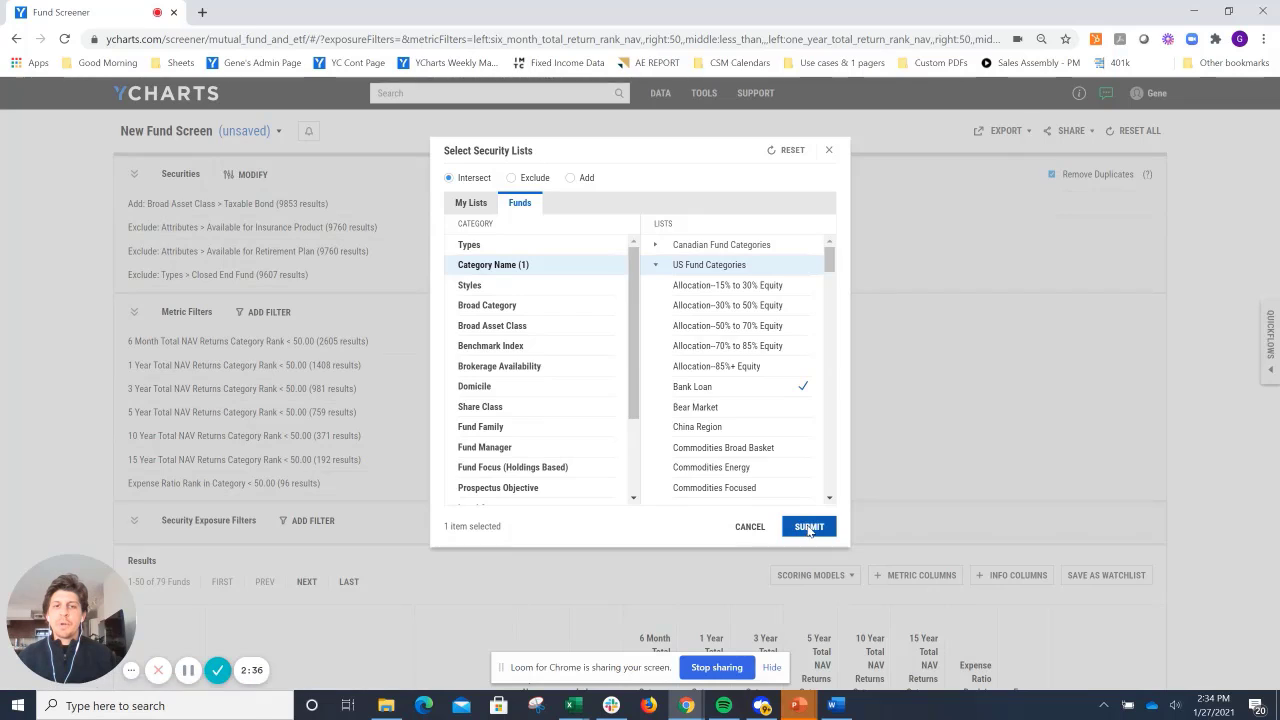
{"action": "left_click", "coordinate": [808, 526]}
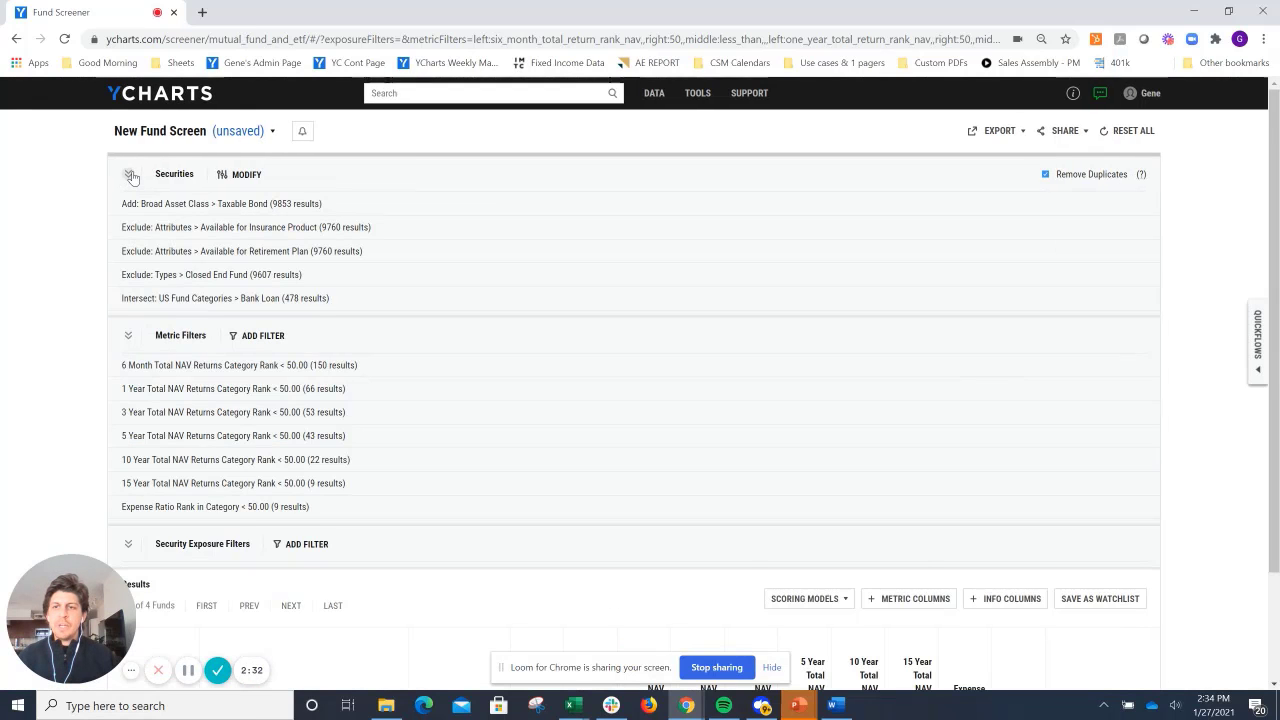
{"action": "left_click", "coordinate": [128, 172]}
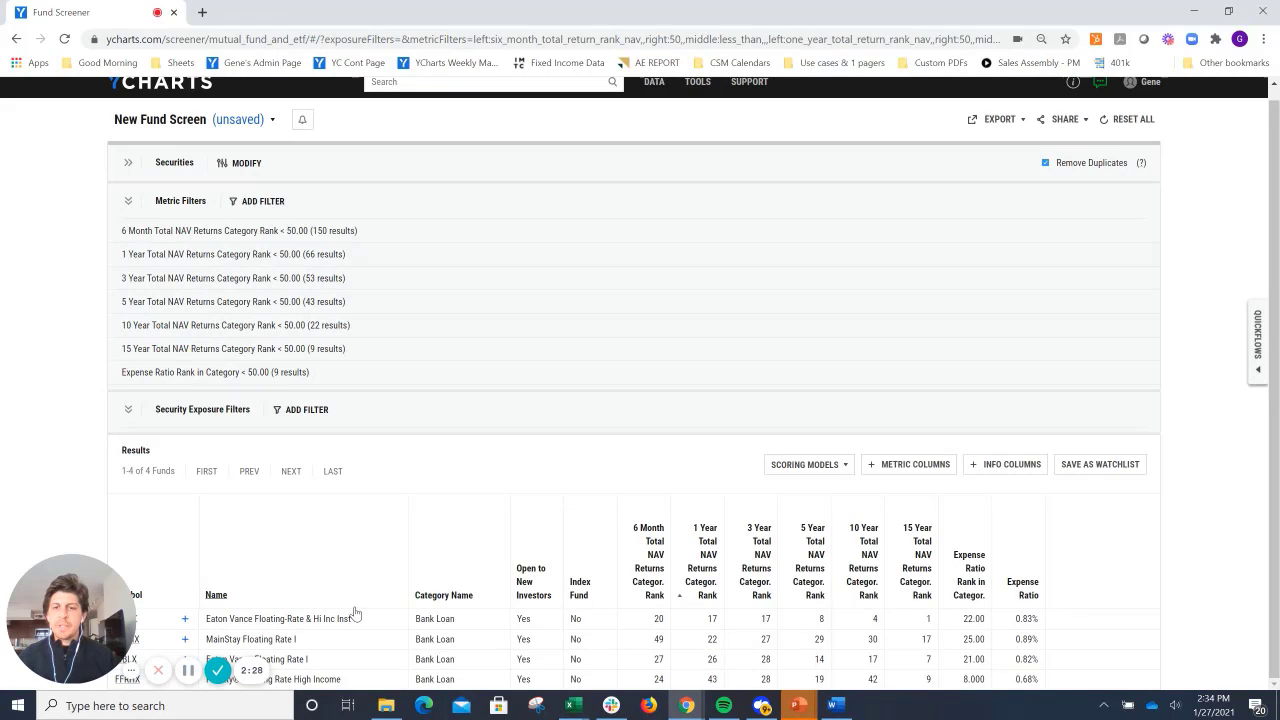
Load the saved Tax Loss Harvesting scoring model and add it as a results score column.
{"action": "left_click", "coordinate": [804, 464]}
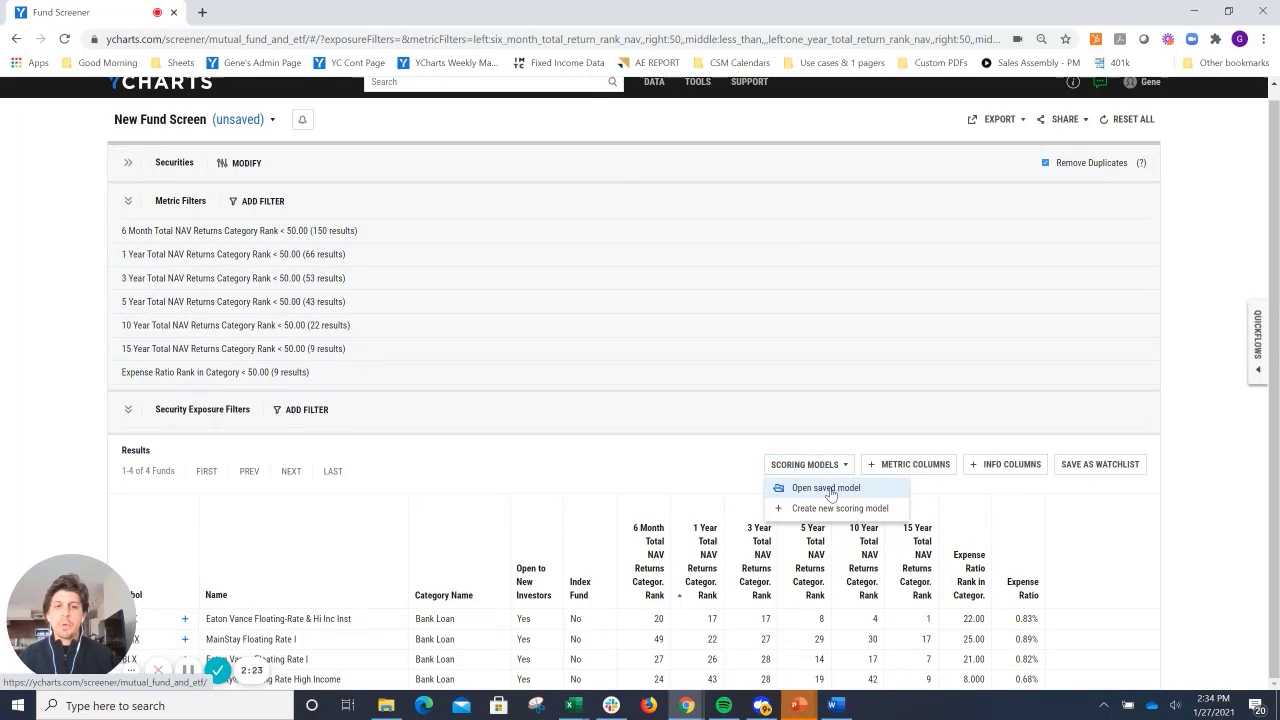
{"action": "left_click", "coordinate": [824, 488]}
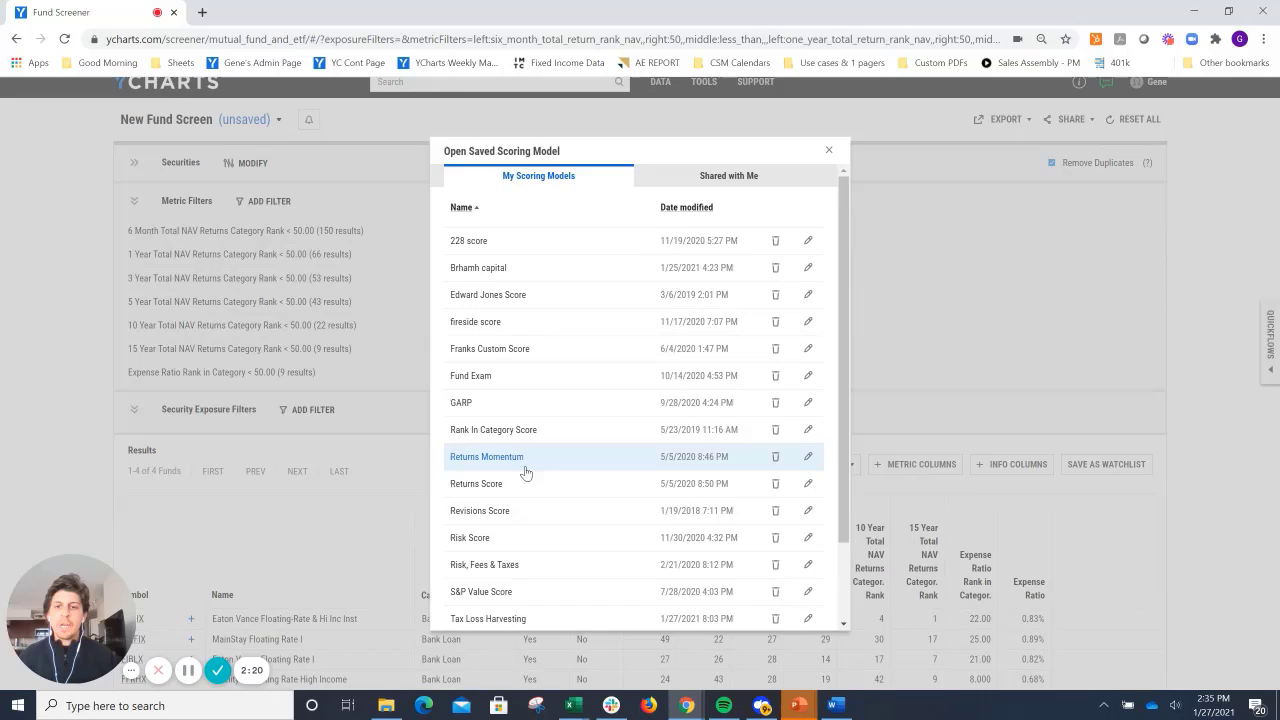
{"action": "scroll", "scroll_direction": "down", "scroll_amount": 3}
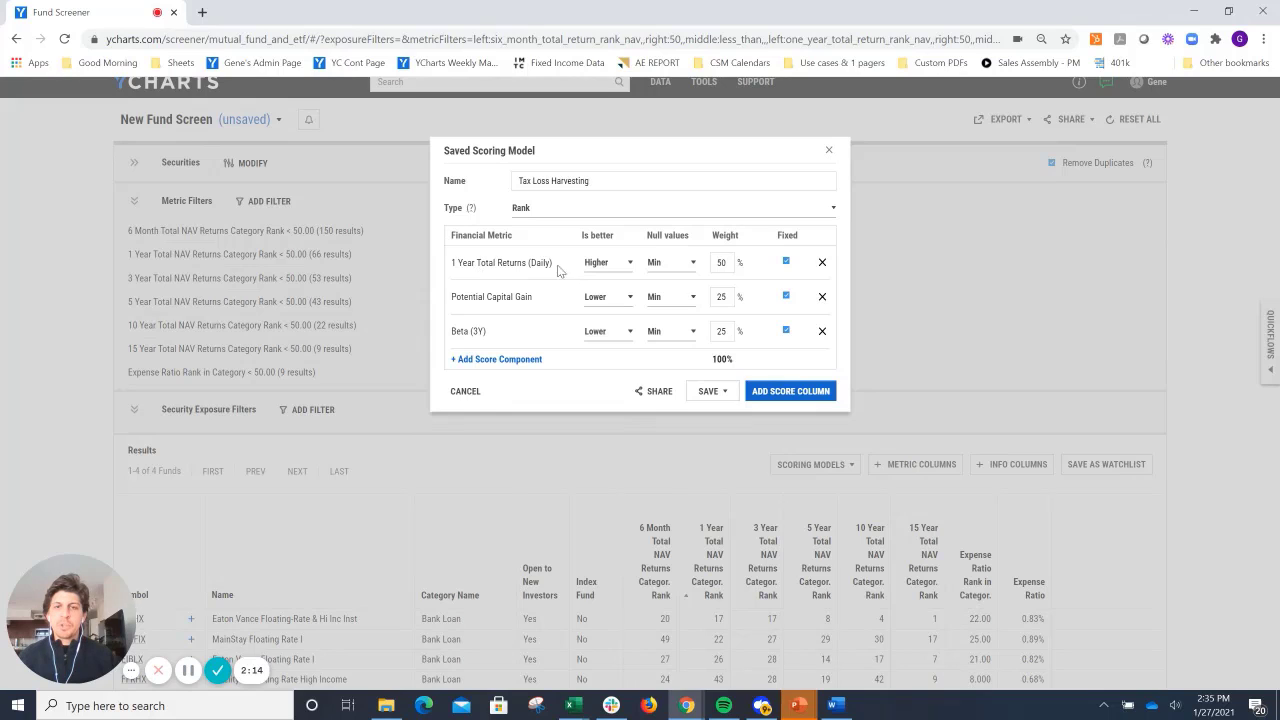
{"action": "left_click", "coordinate": [720, 262]}
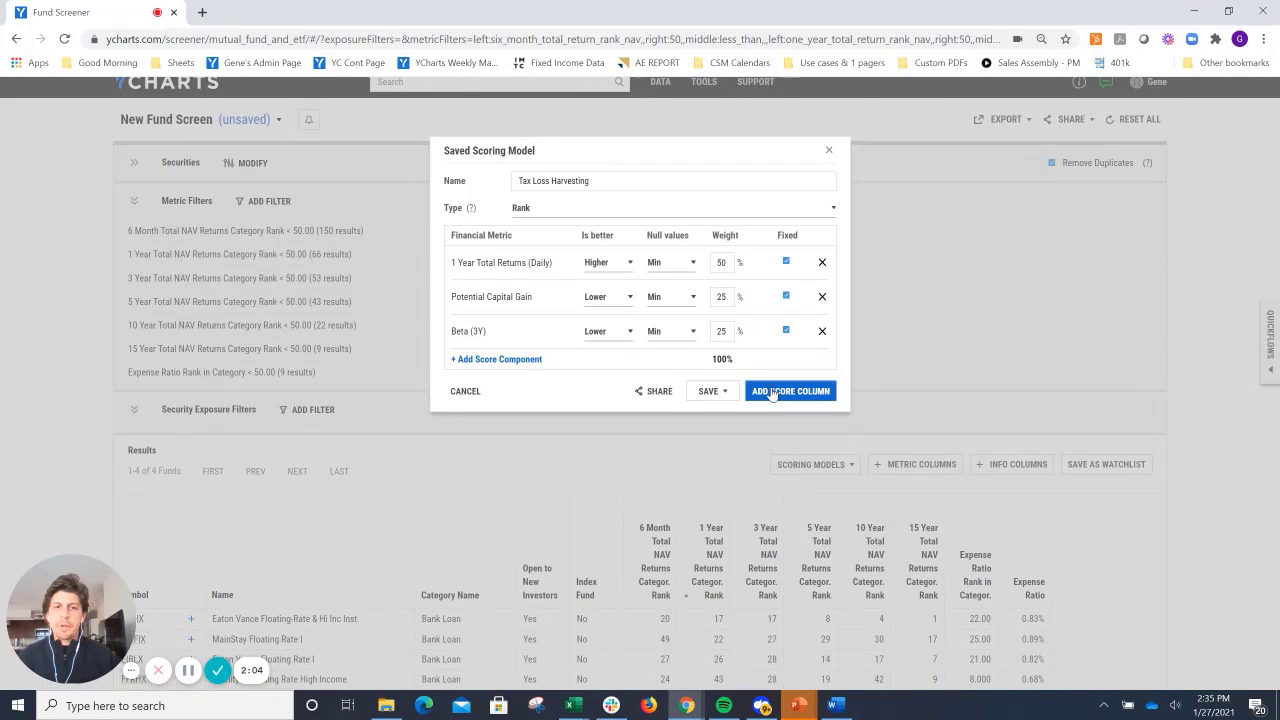
{"action": "left_click", "coordinate": [790, 390]}
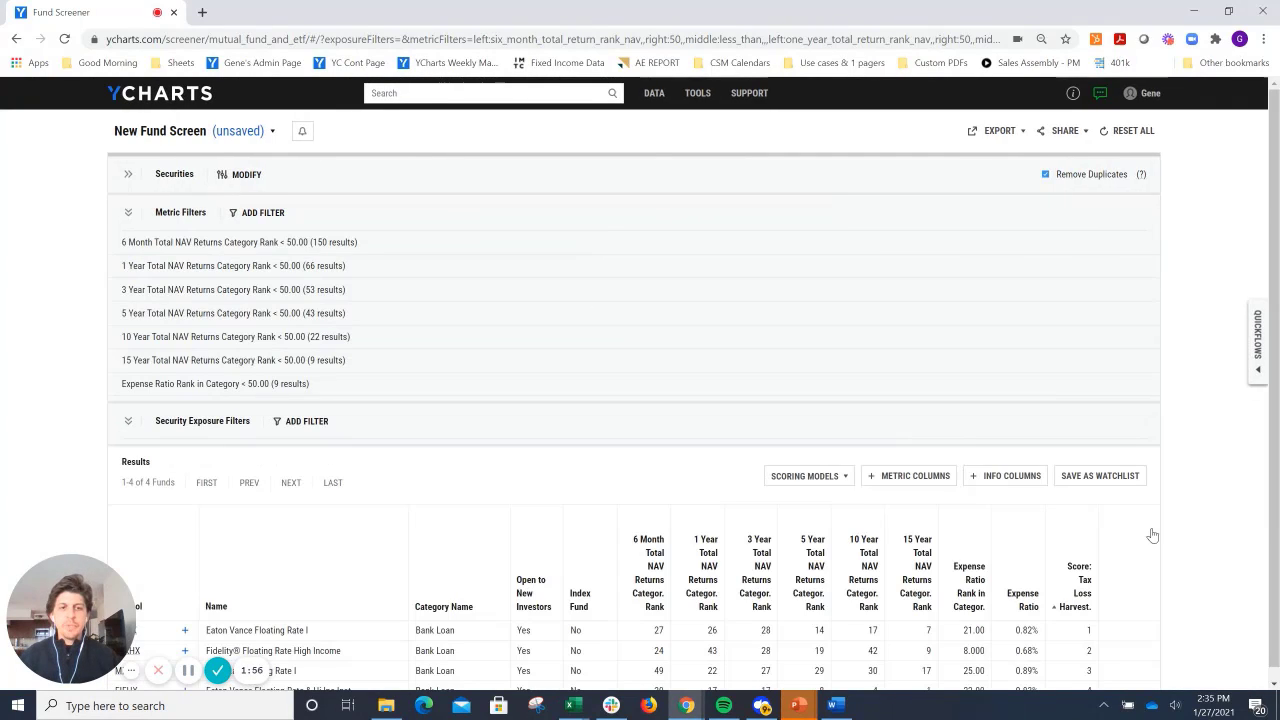
From Quickflows Comparison, launch a performance chart of GOSYX versus EIBLX.
{"action": "scroll", "scroll_direction": "down", "scroll_amount": 3}
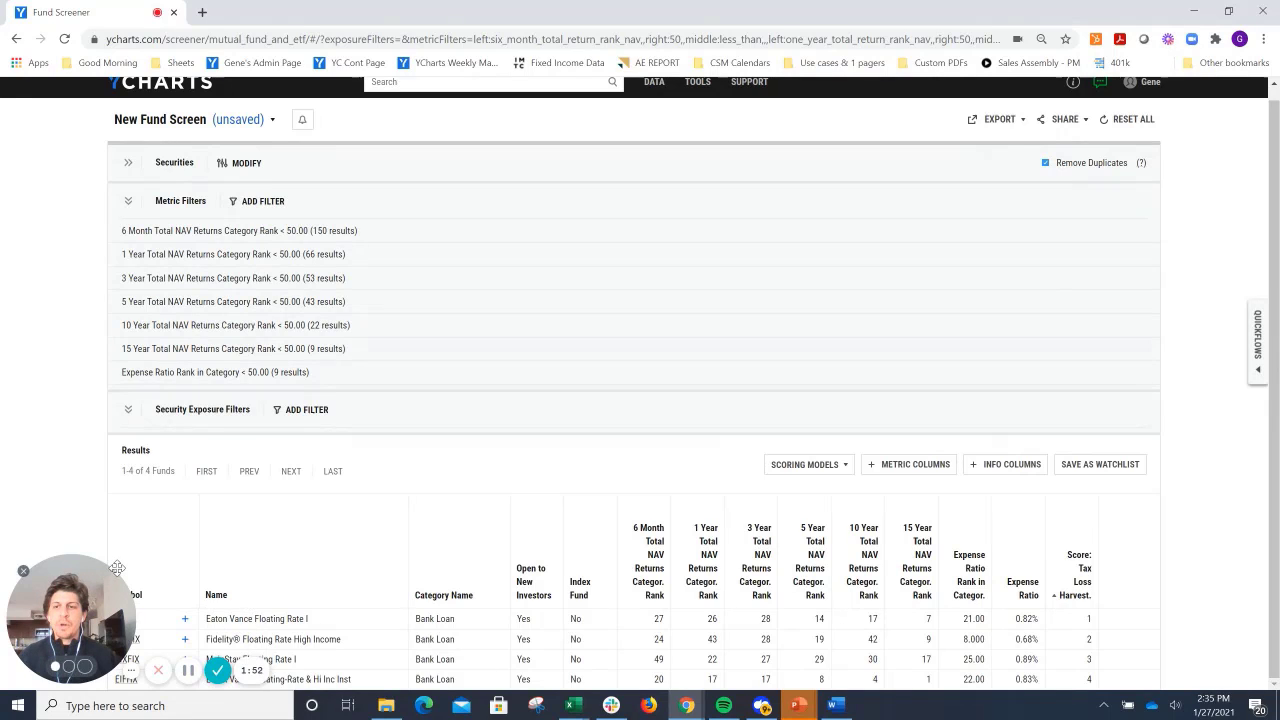
{"action": "mouse_move", "coordinate": [1096, 444]}
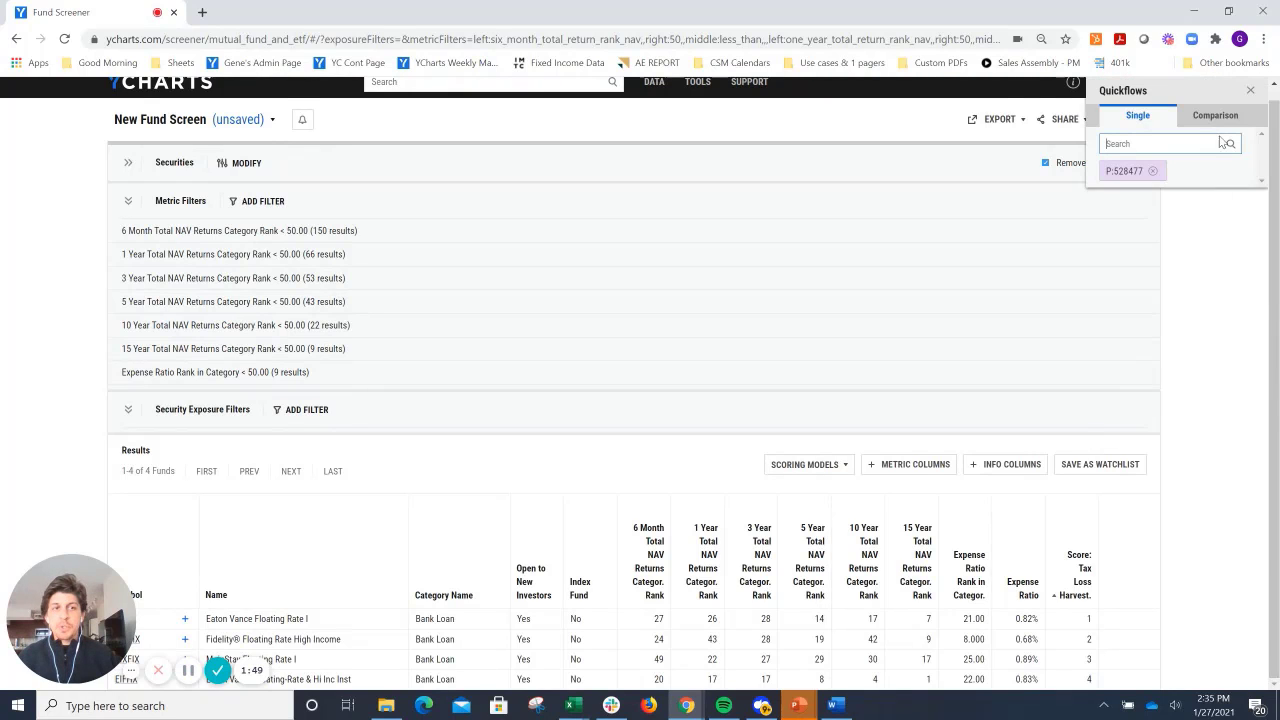
{"action": "left_click", "coordinate": [1216, 114]}
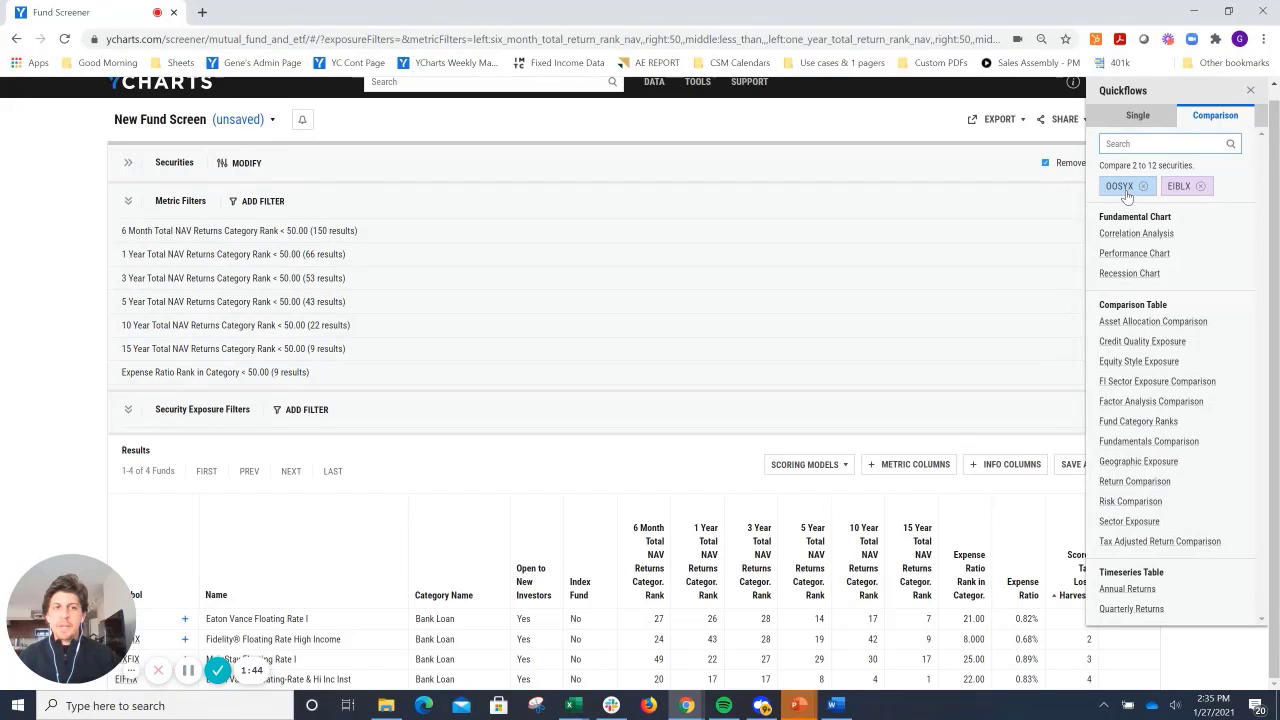
{"action": "mouse_move", "coordinate": [1176, 190]}
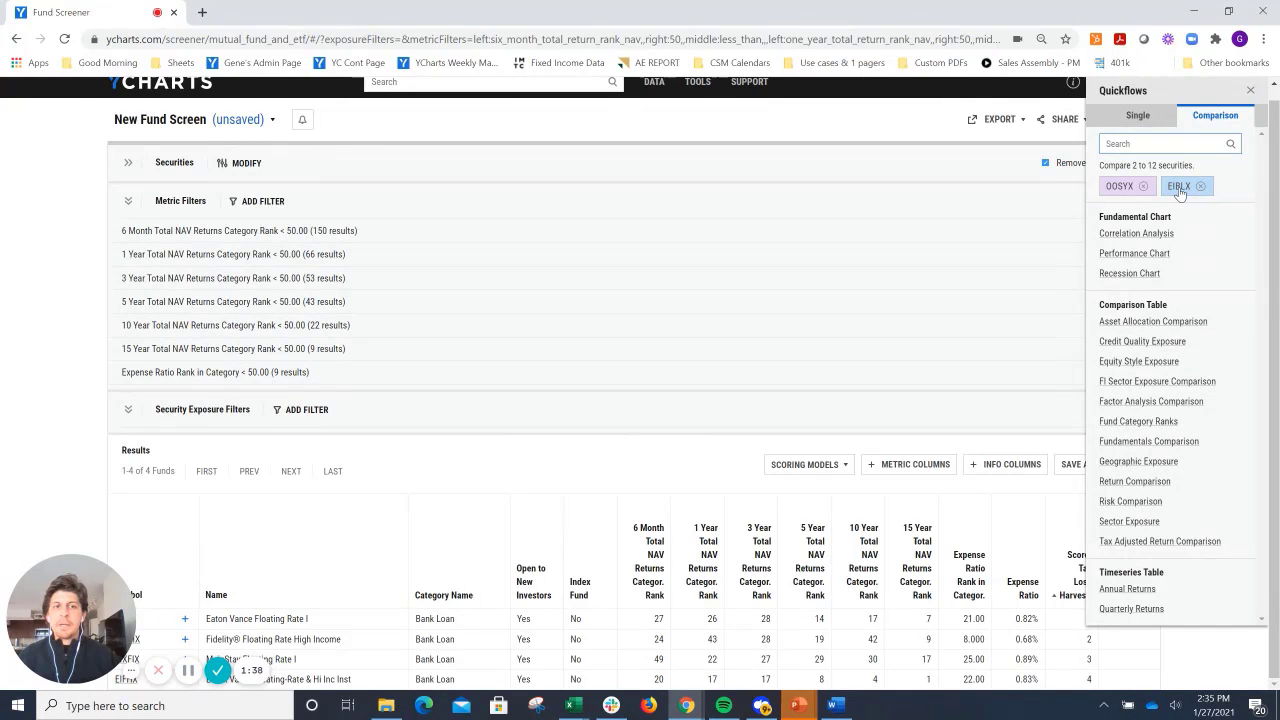
{"action": "mouse_move", "coordinate": [1134, 252]}
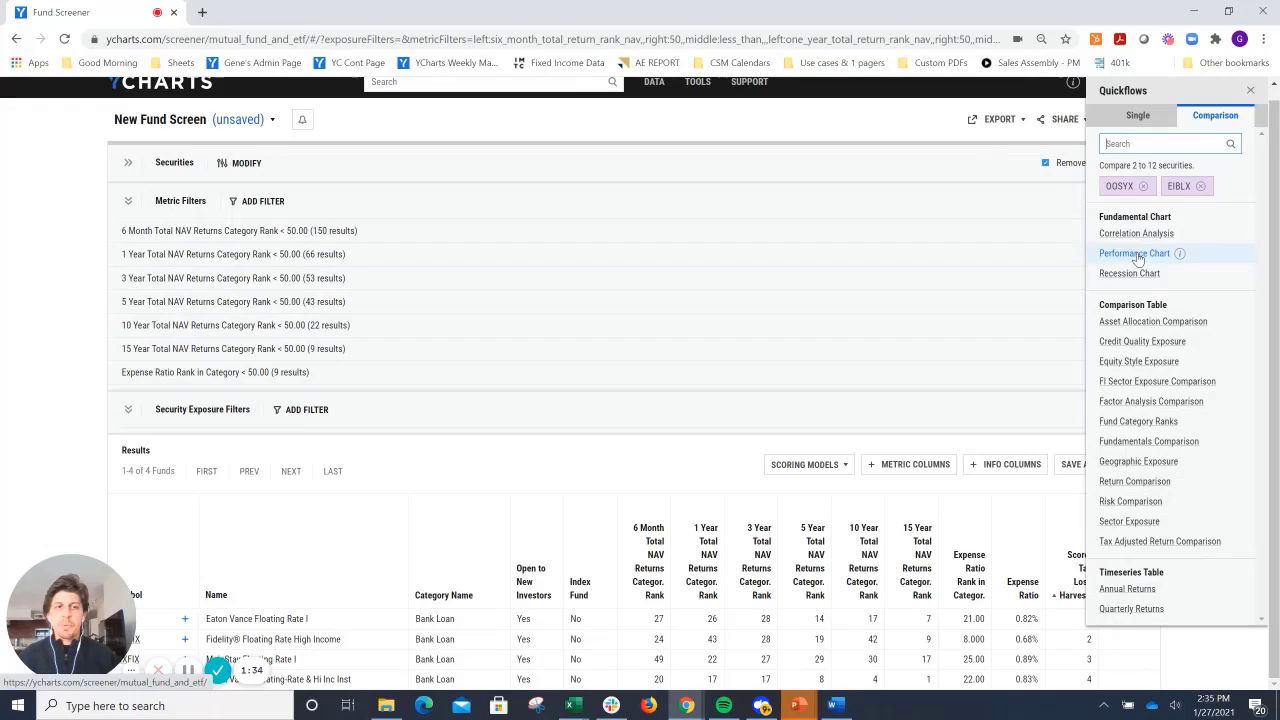
{"action": "left_click", "coordinate": [1134, 252]}
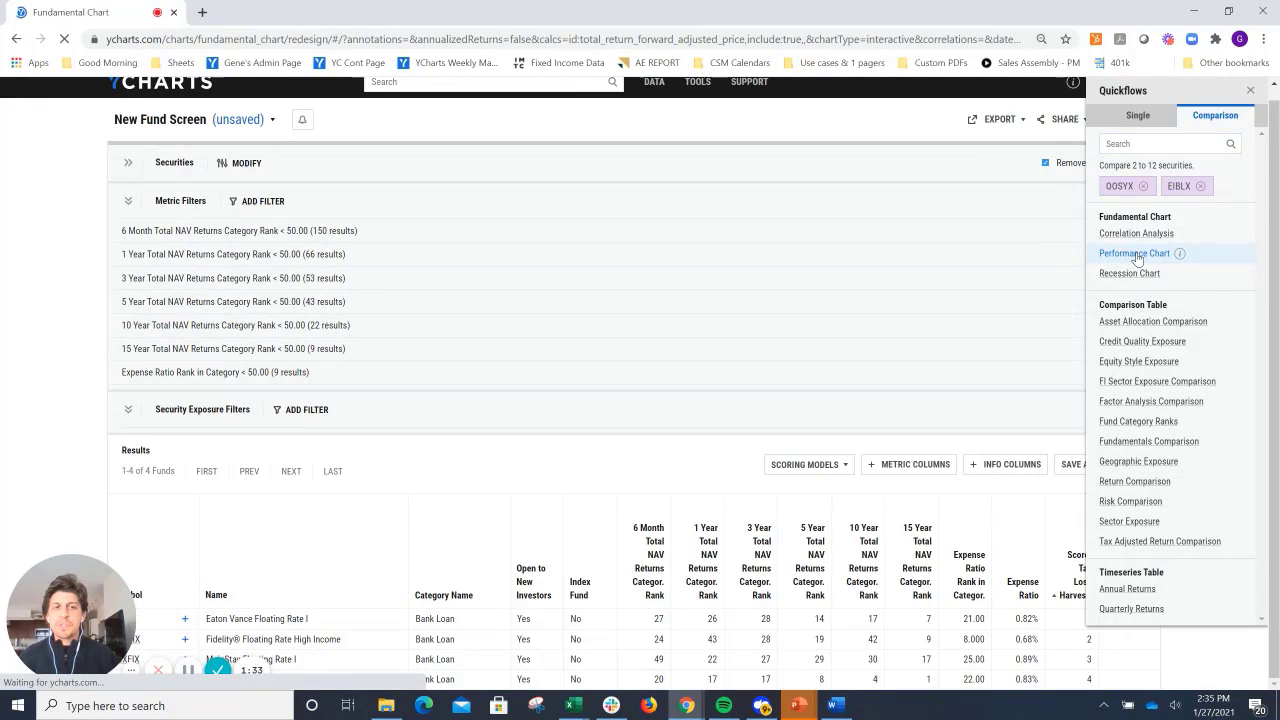
Step the GOSYX vs EIBLX total return chart through 1Y and 3Y to a 5-year range.
{"action": "left_click", "coordinate": [1134, 252]}
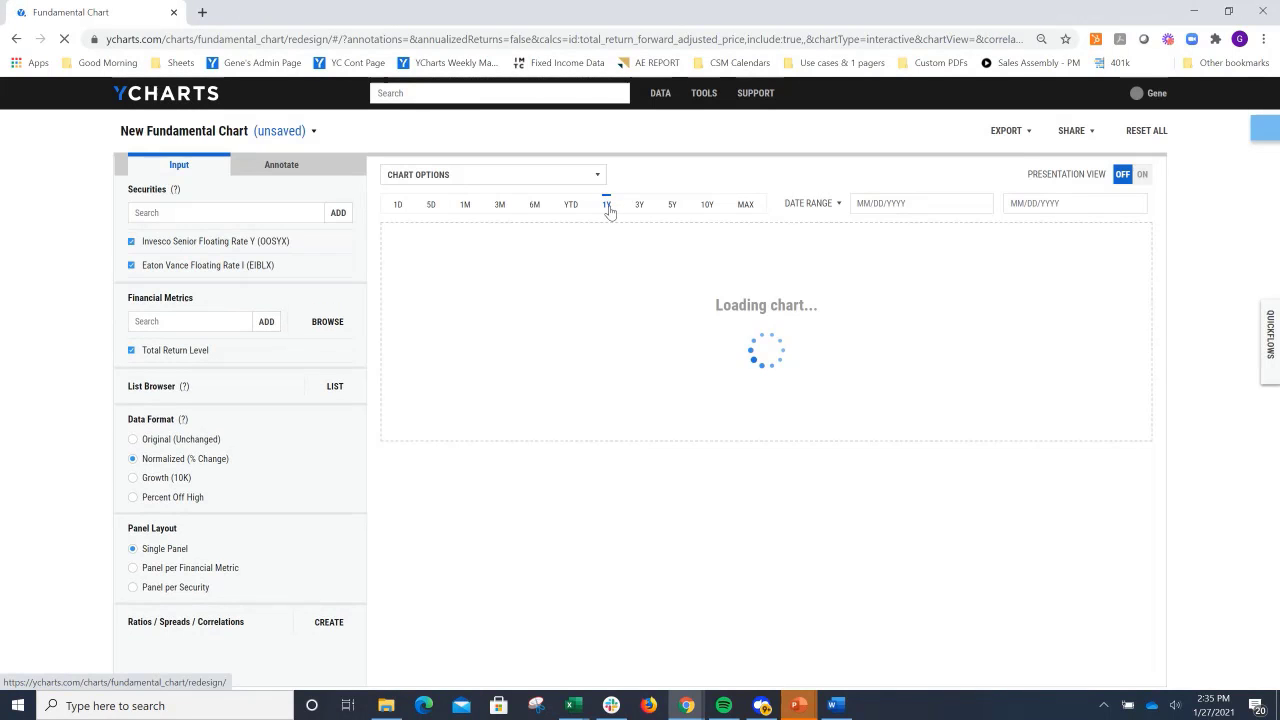
{"action": "left_click", "coordinate": [606, 204]}
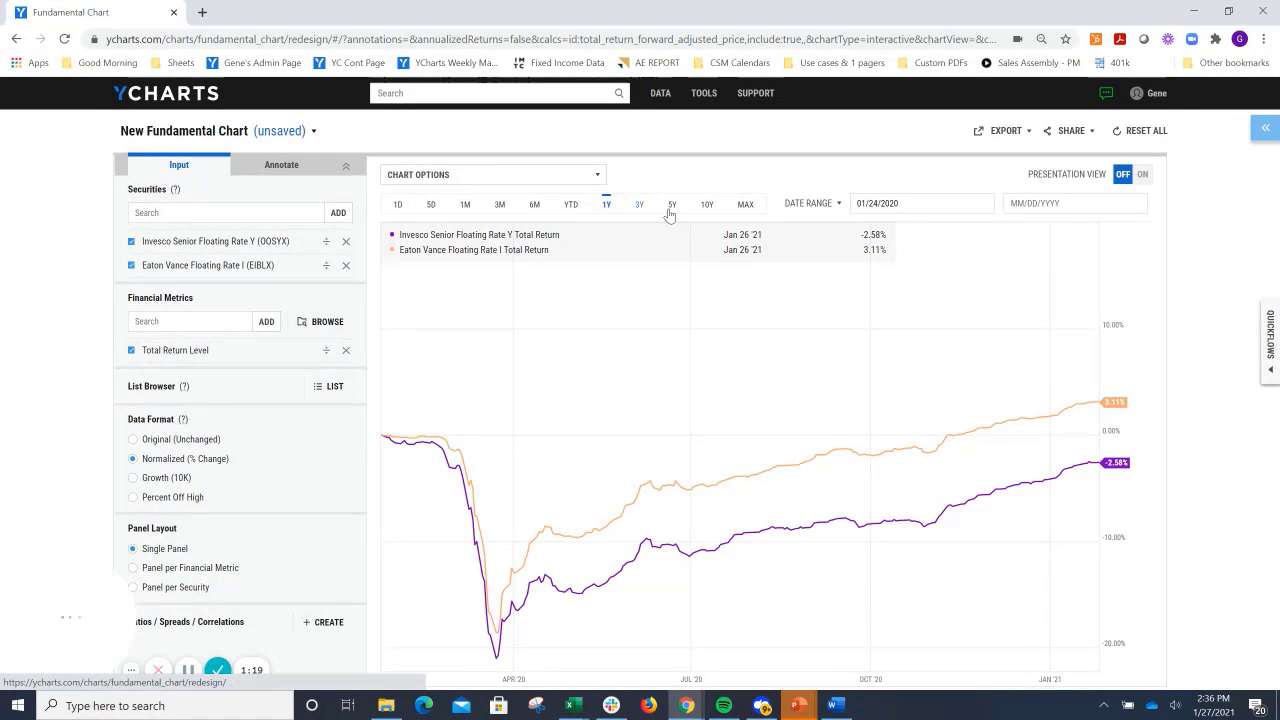
{"action": "left_click", "coordinate": [640, 204]}
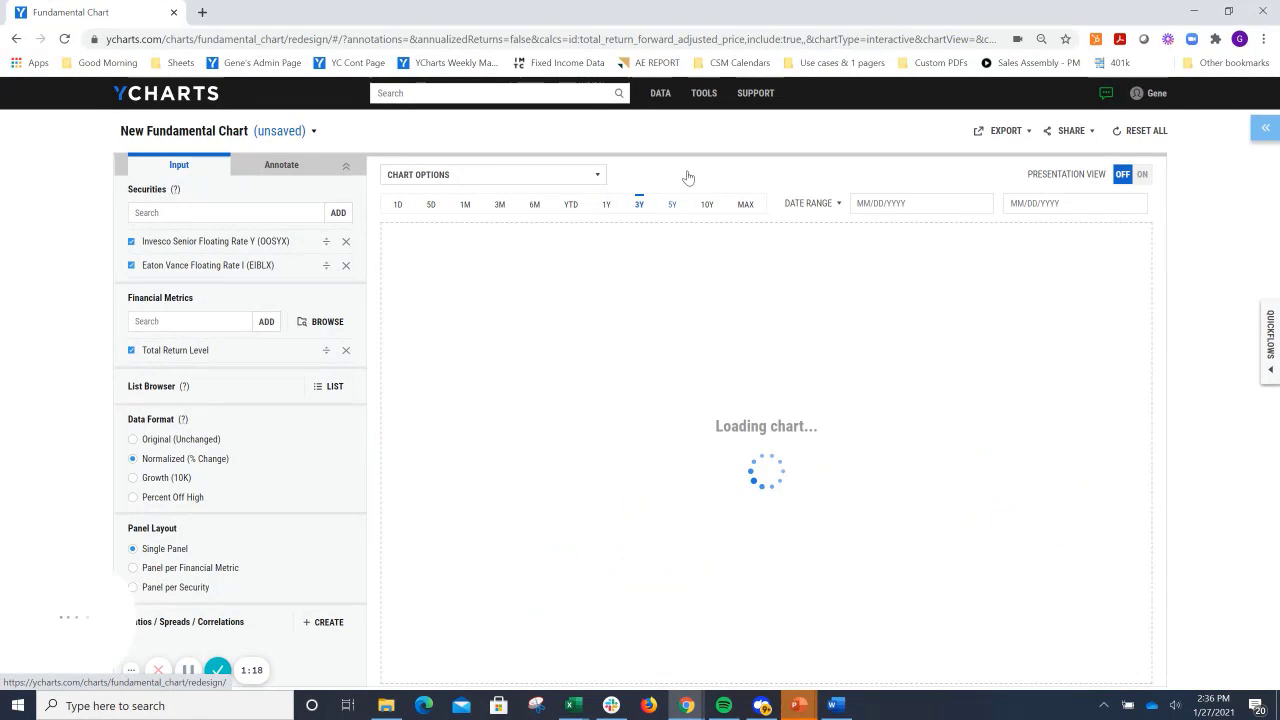
{"action": "left_click", "coordinate": [672, 204]}
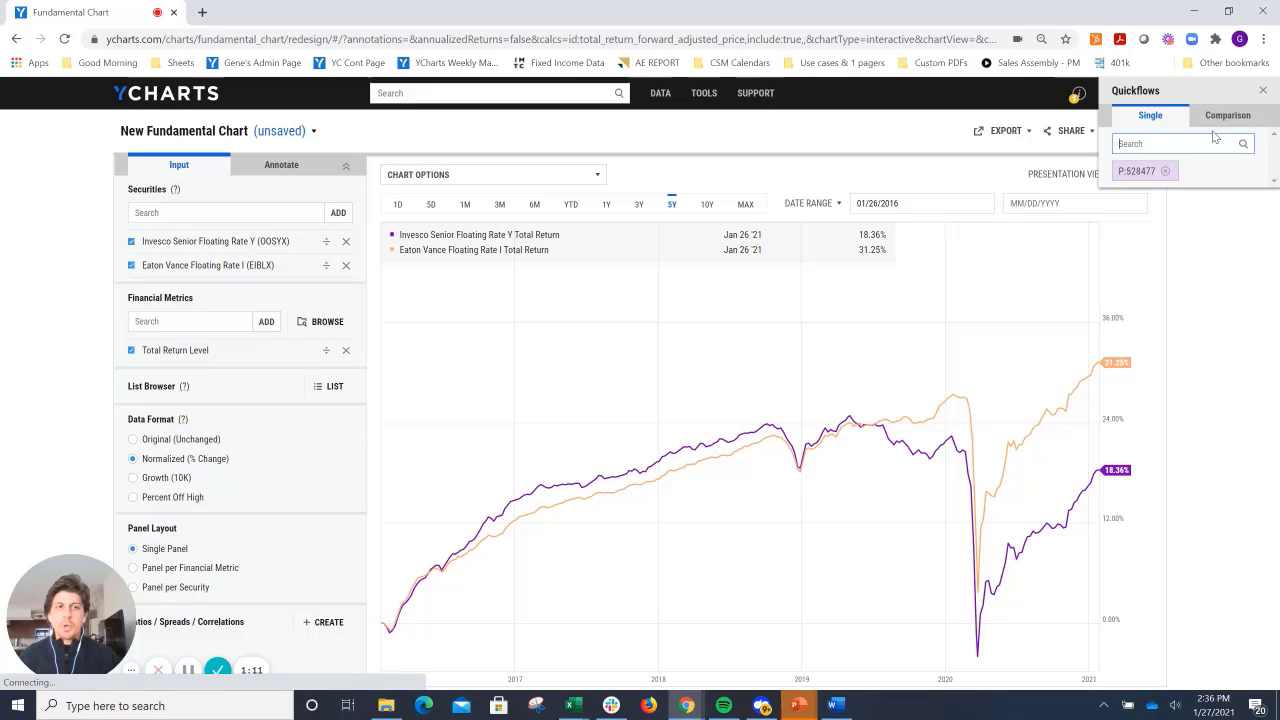
From Quickflows Comparison, open the Tax Adjusted Return Comparison table for GOSYX and EIBLX.
{"action": "left_click", "coordinate": [1228, 114]}
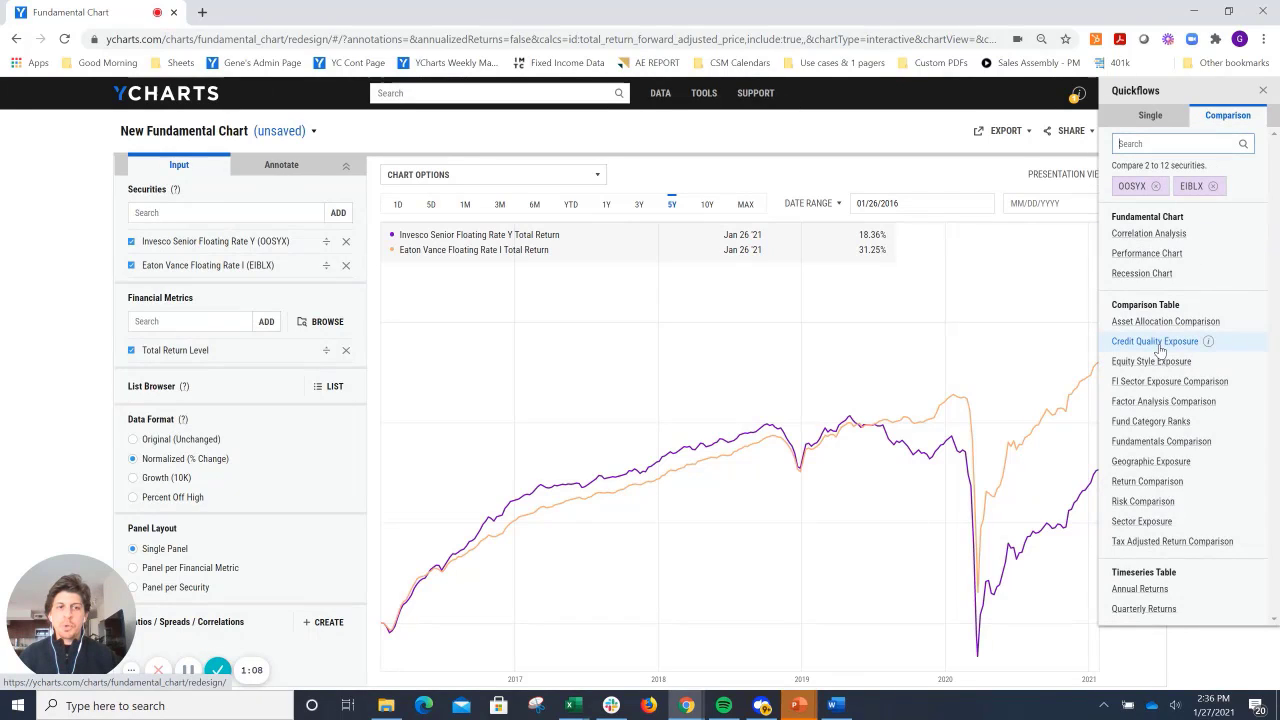
{"action": "mouse_move", "coordinate": [1170, 380]}
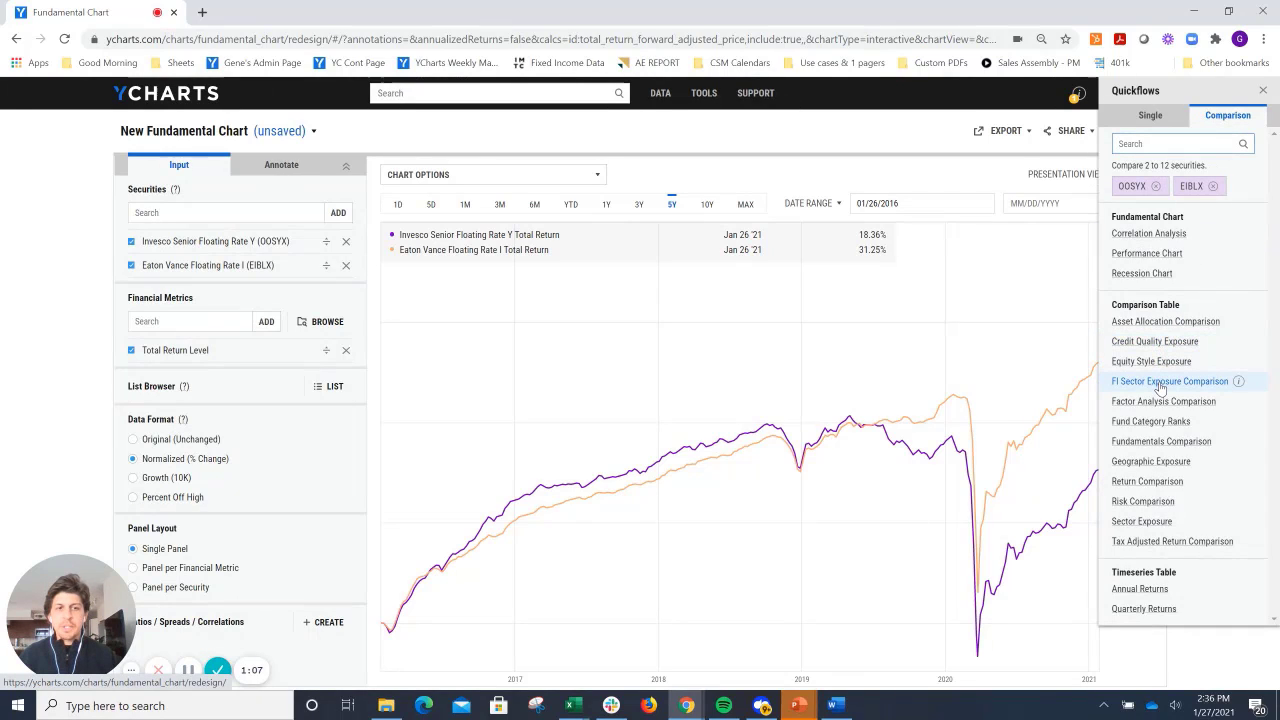
{"action": "mouse_move", "coordinate": [1172, 540]}
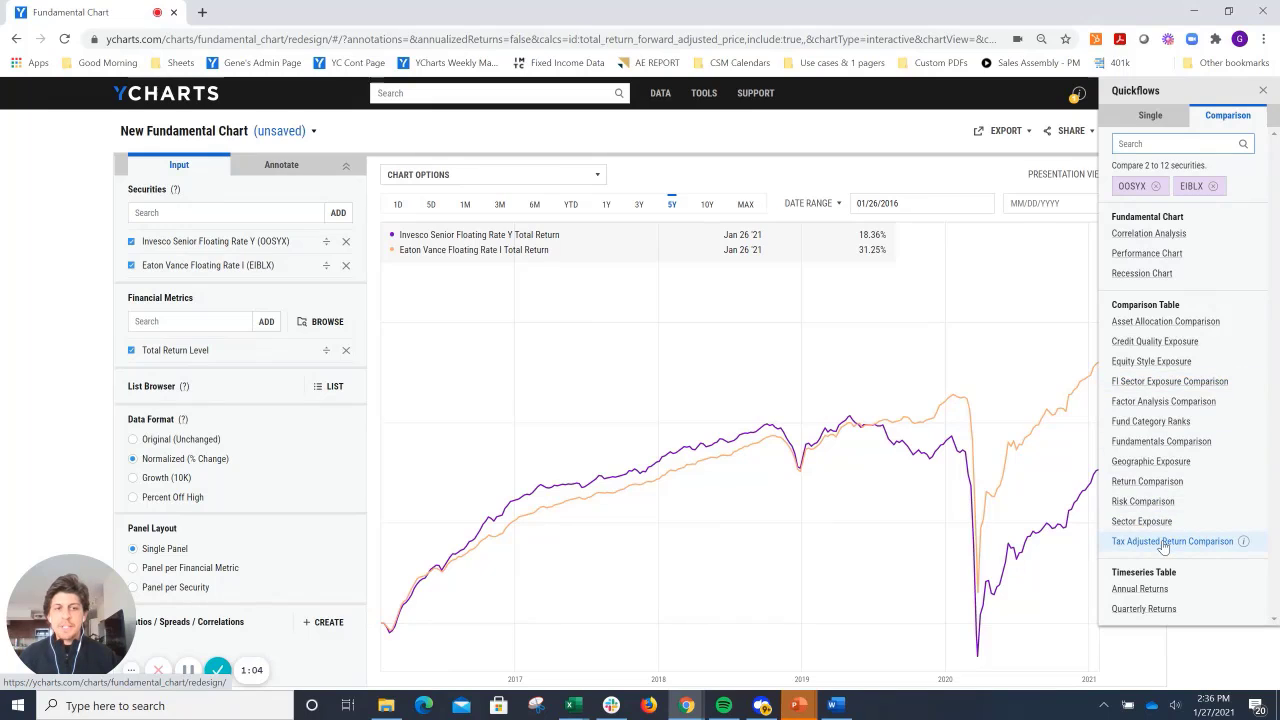
{"action": "left_click", "coordinate": [1172, 540]}
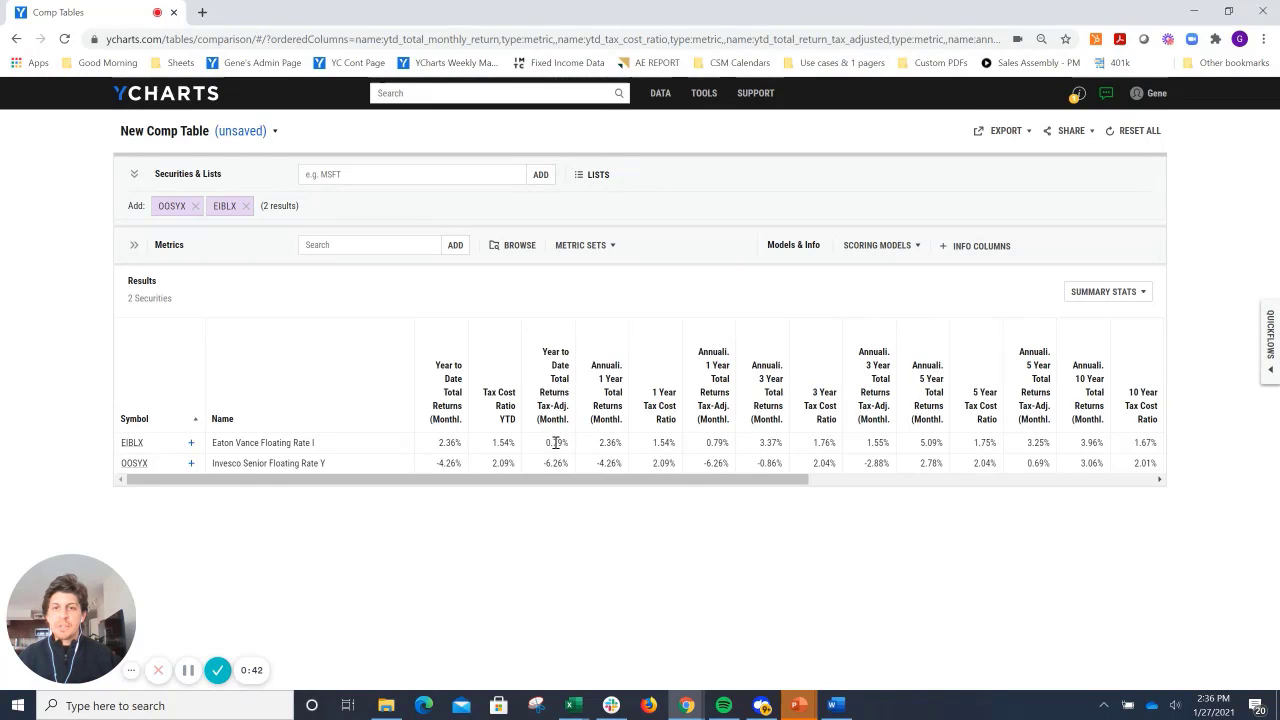
{"action": "left_click_drag", "start_coordinate": [556, 444], "coordinate": [608, 444]}
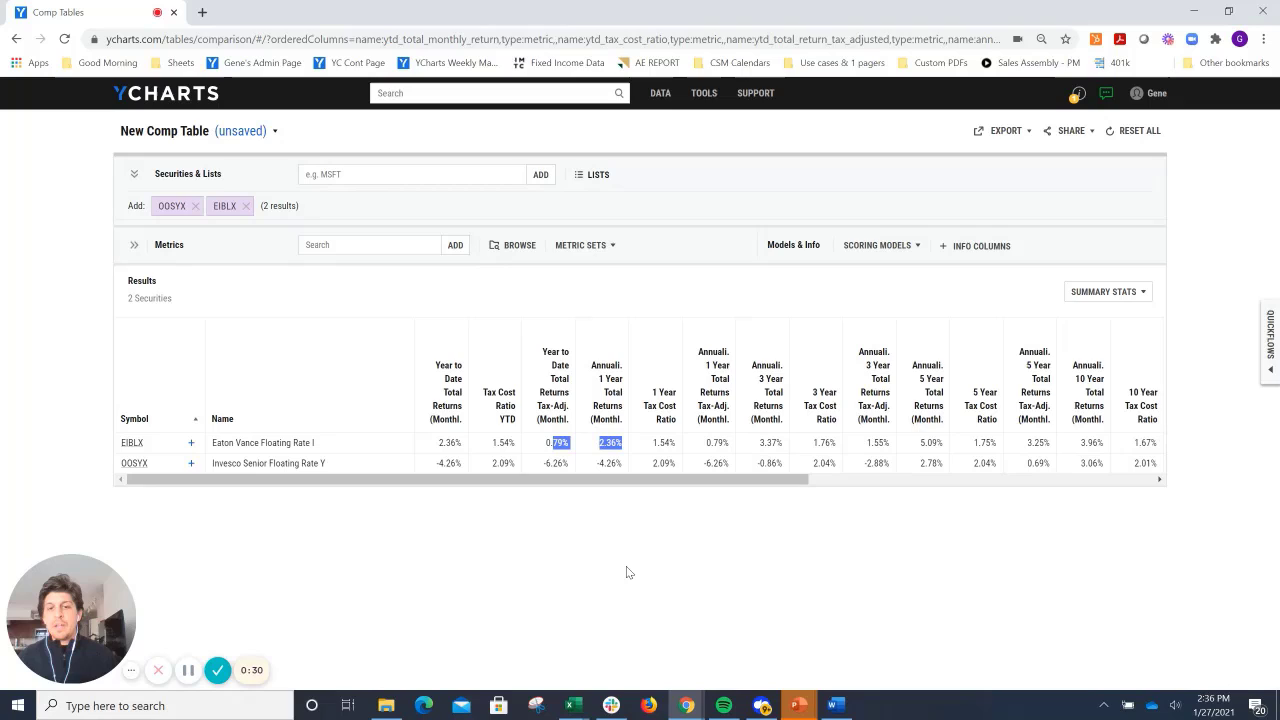
{"action": "mouse_move", "coordinate": [268, 560]}
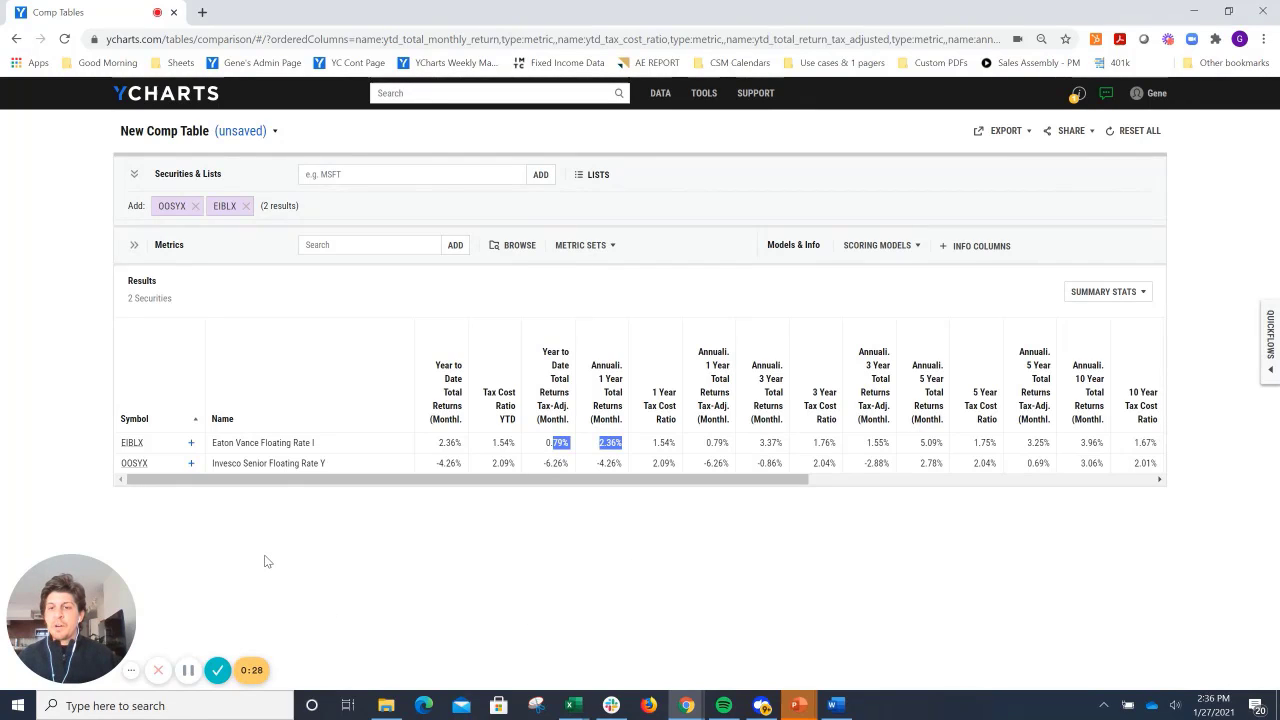
{"action": "mouse_move", "coordinate": [372, 584]}
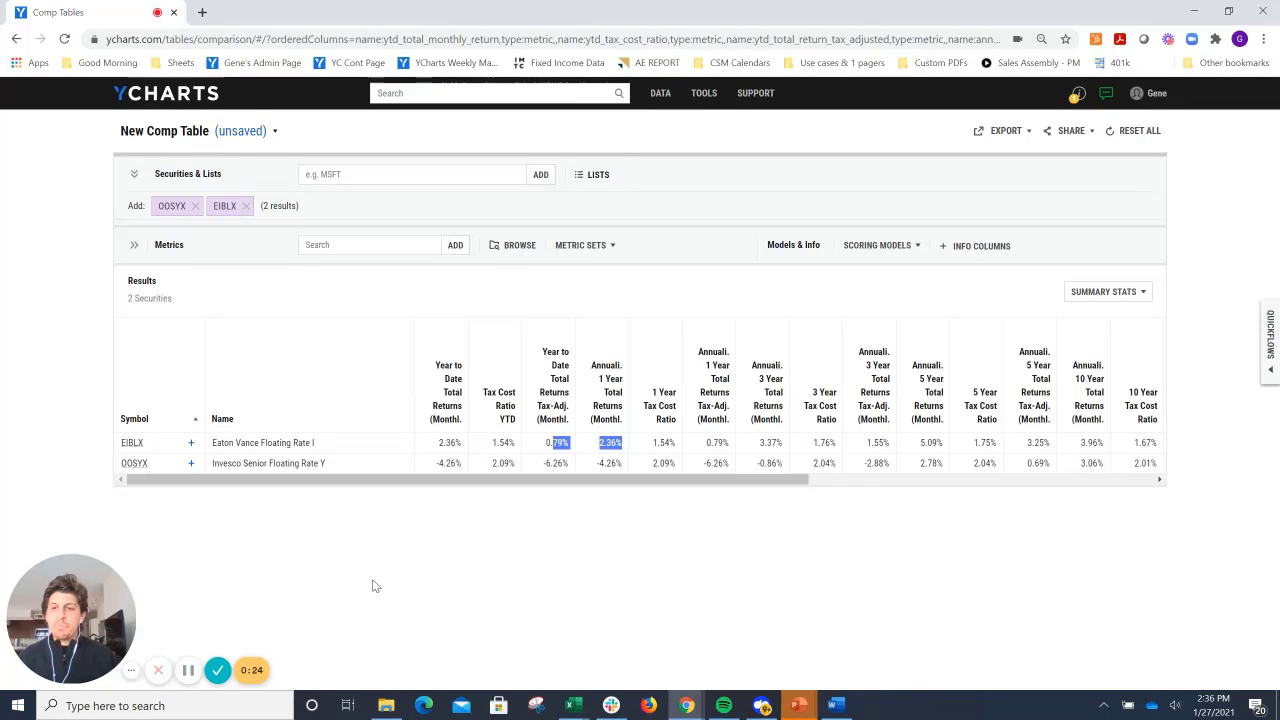
{"action": "mouse_move", "coordinate": [192, 512]}
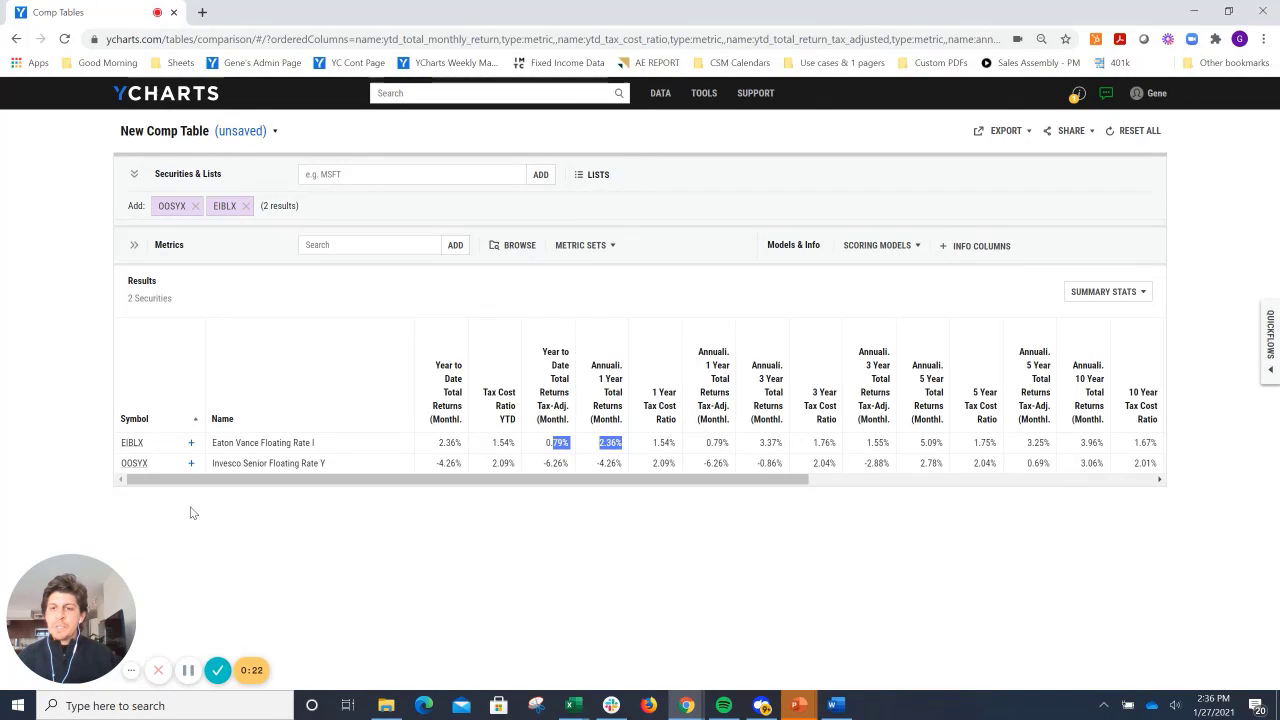
{"action": "mouse_move", "coordinate": [296, 528]}
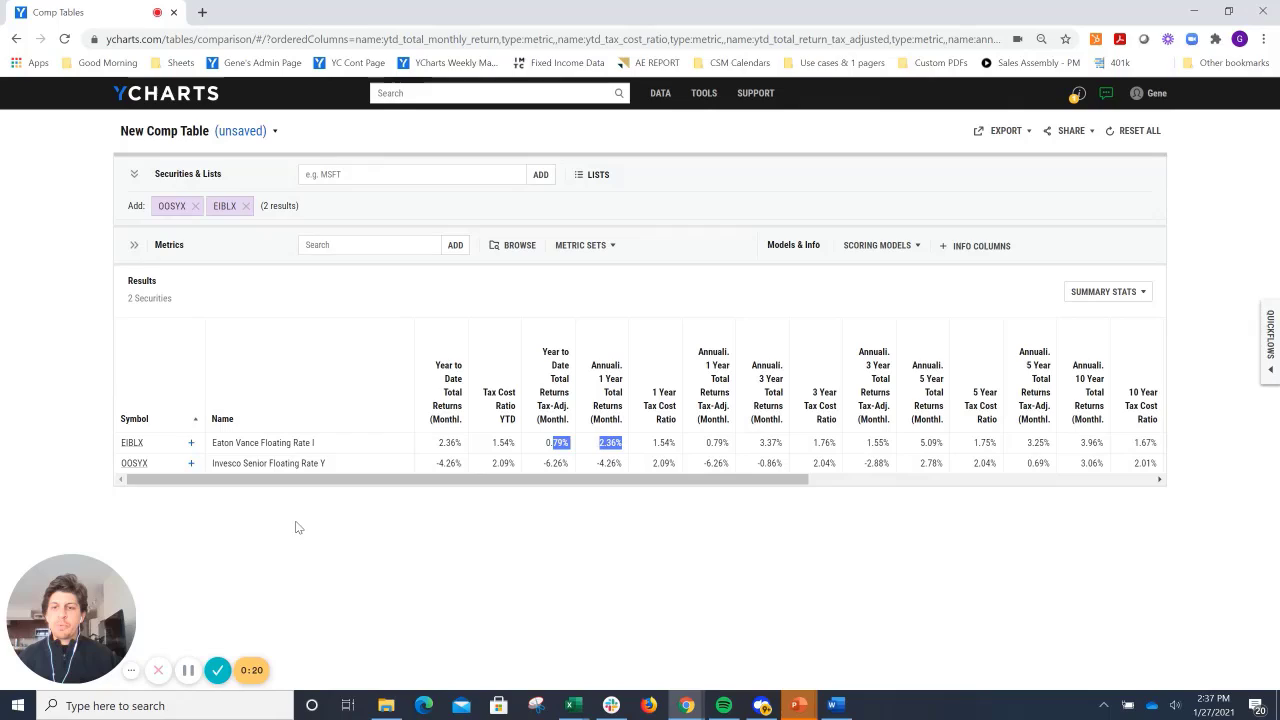